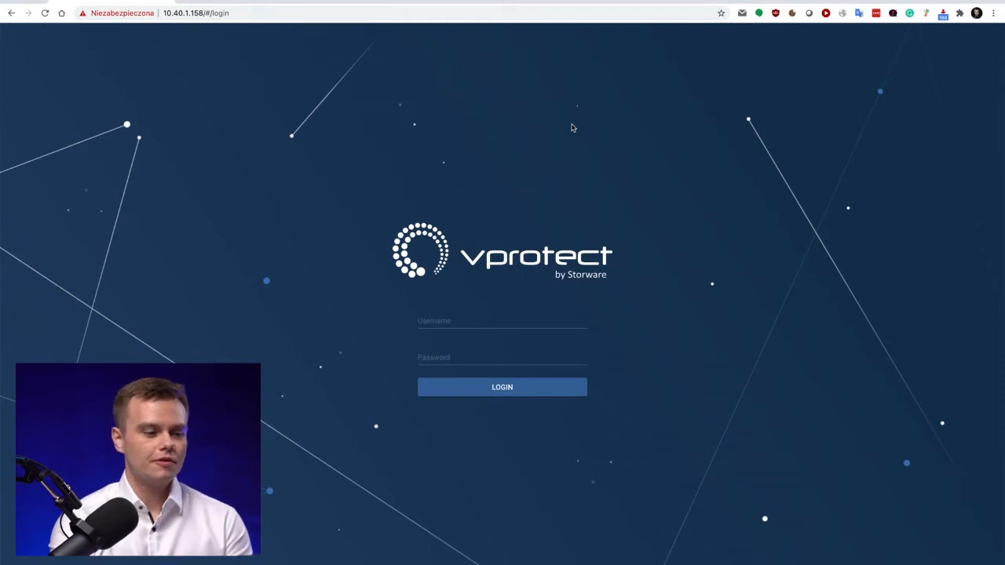
pyautogui.moveTo(625, 220)
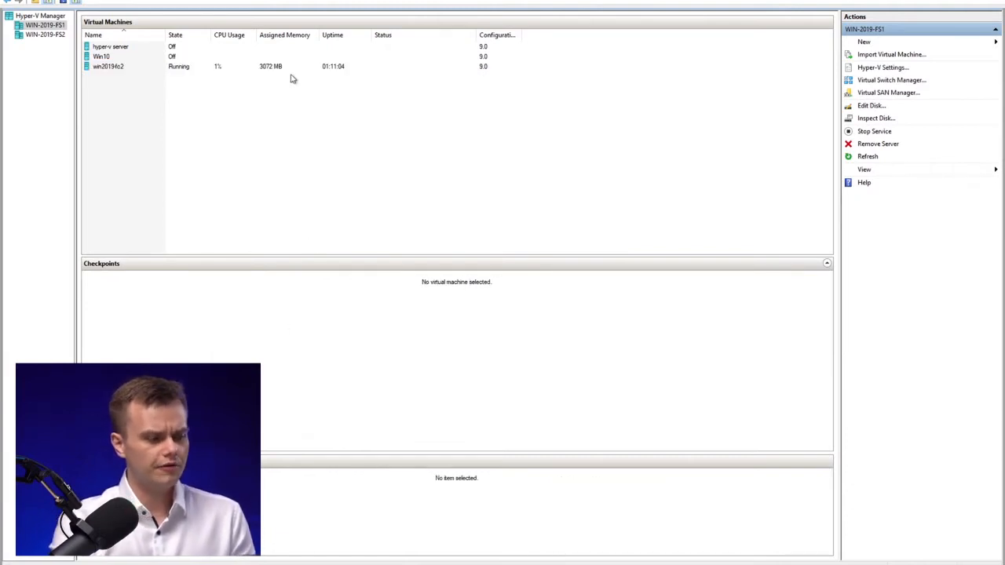
# - Select the running win2019-fc2 VM in Hyper-V Manager to view its details
pyautogui.click(107, 66)
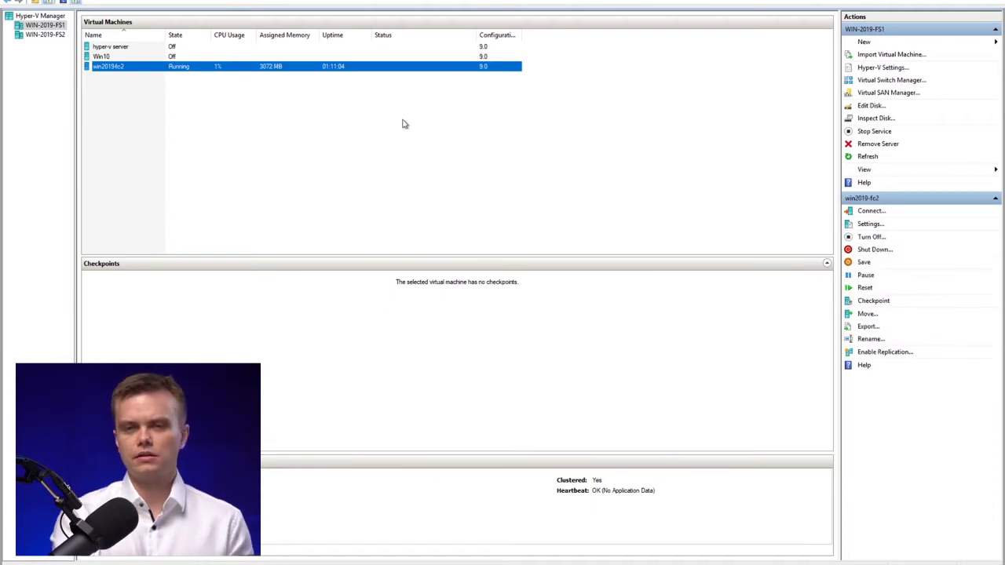
pyautogui.moveTo(574, 154)
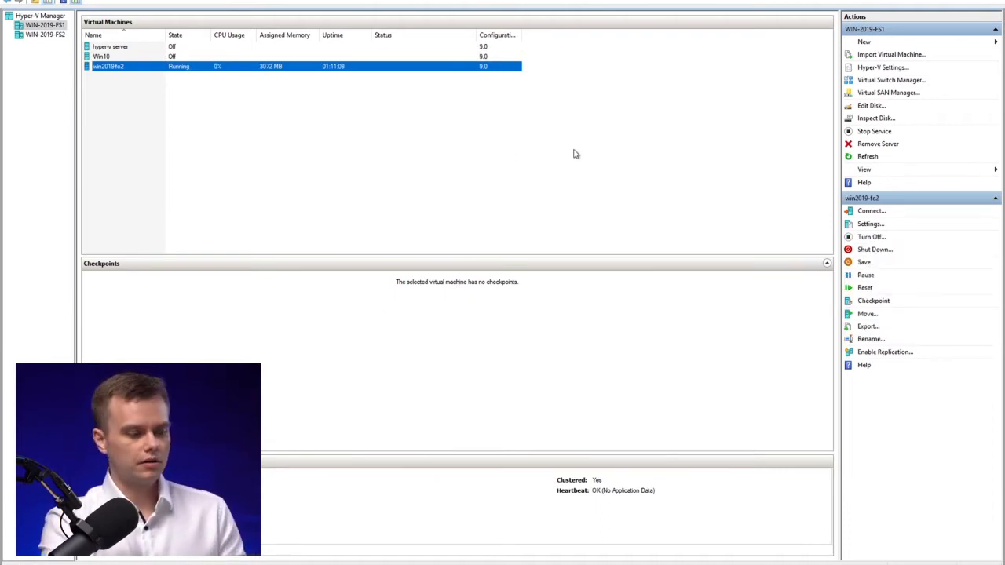
pyautogui.moveTo(289, 123)
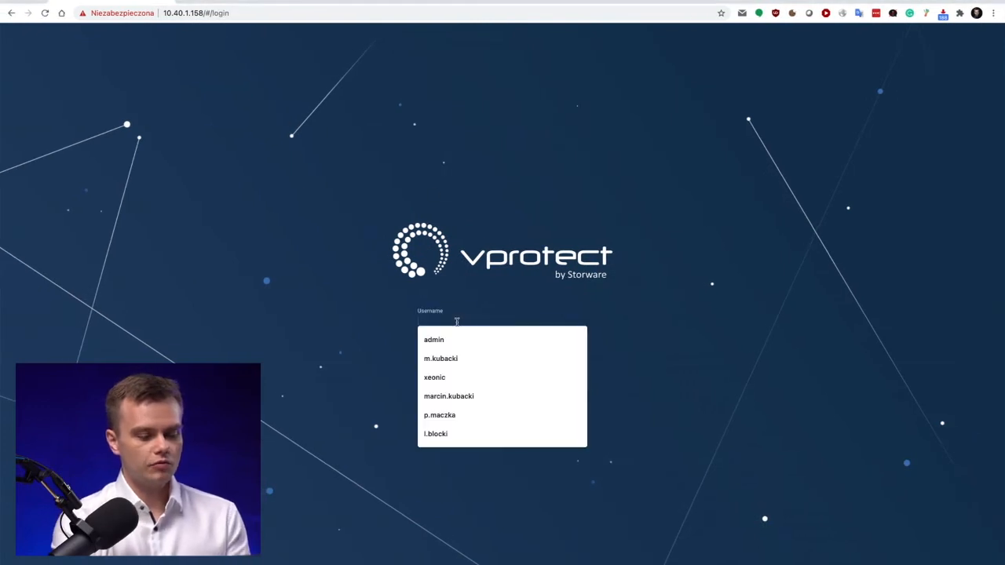
# - Log in as admin and go to the Nodes page from the dashboard
pyautogui.click(433, 340)
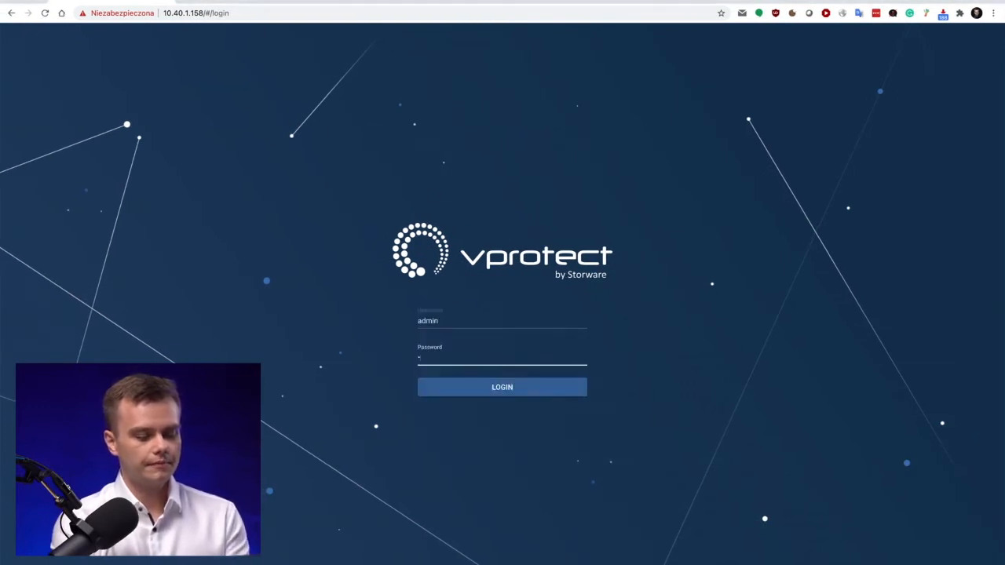
pyautogui.click(503, 386)
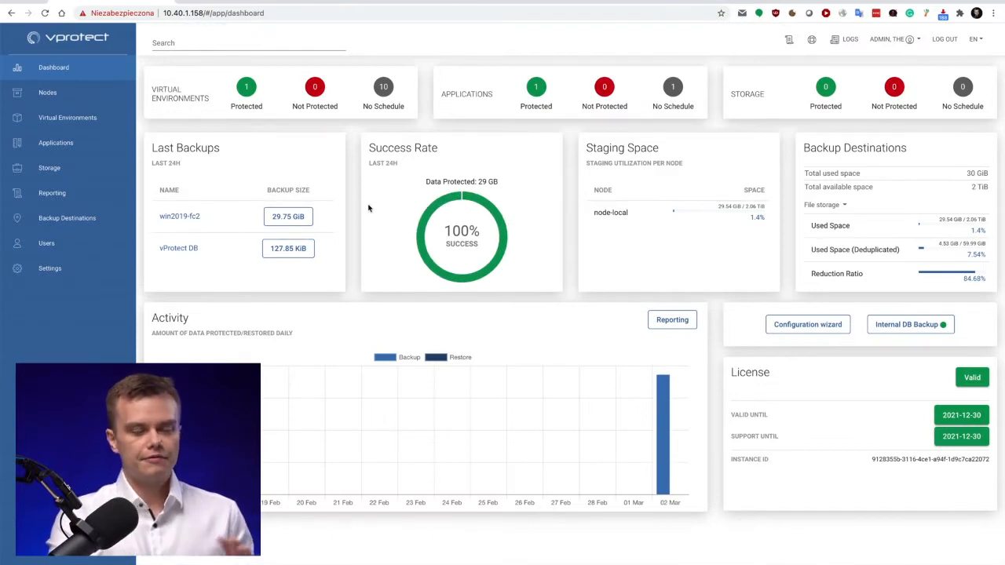
pyautogui.moveTo(384, 233)
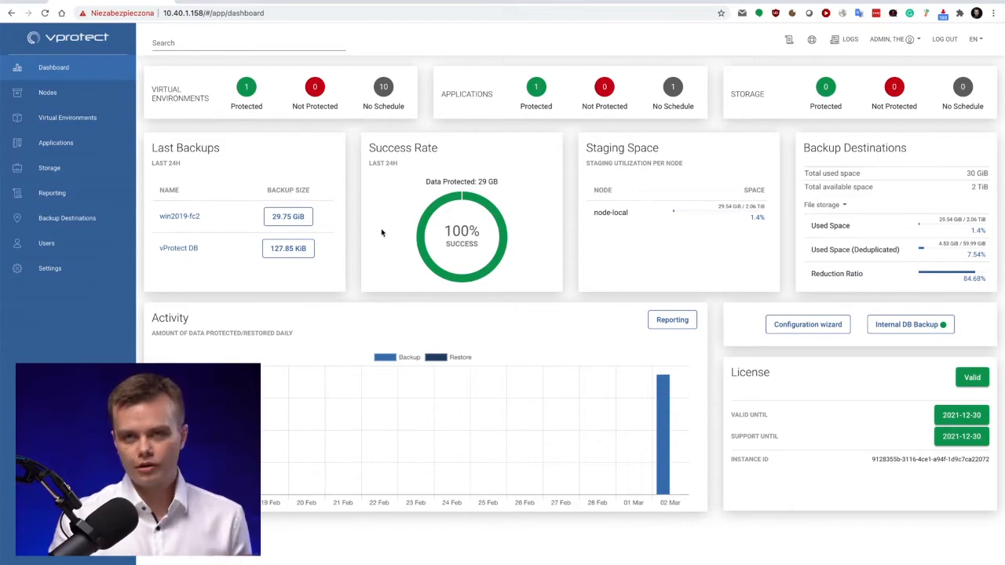
pyautogui.click(47, 92)
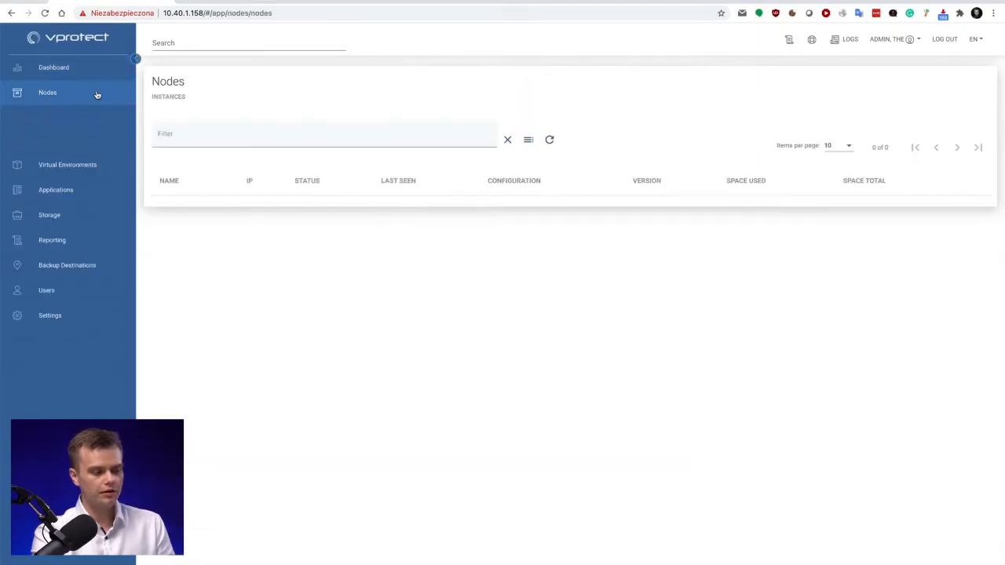
# - Review the six hypervisors under Virtual Environments Infrastructure and start adding a new hypervisor
pyautogui.click(47, 91)
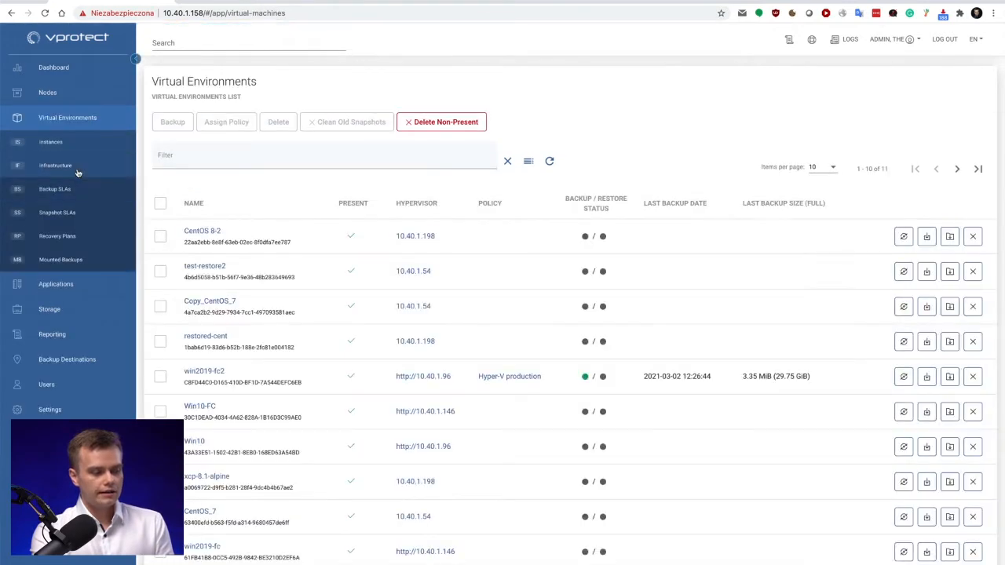
pyautogui.click(55, 167)
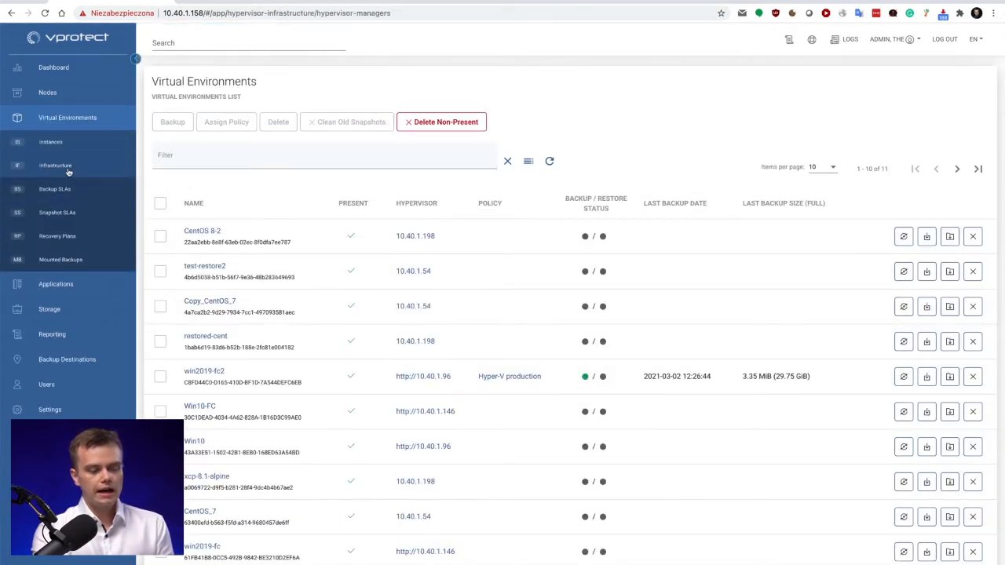
pyautogui.click(55, 165)
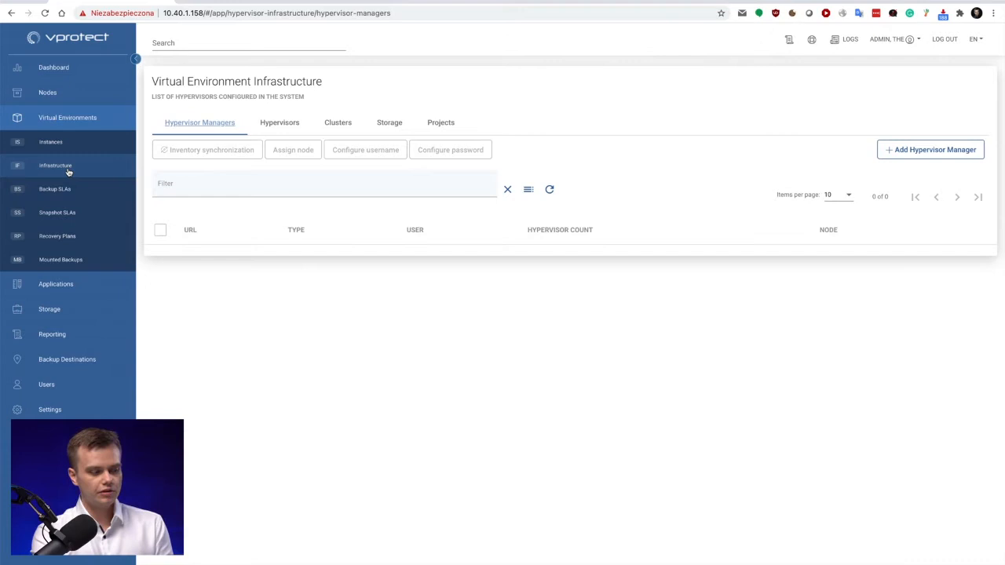
pyautogui.click(279, 123)
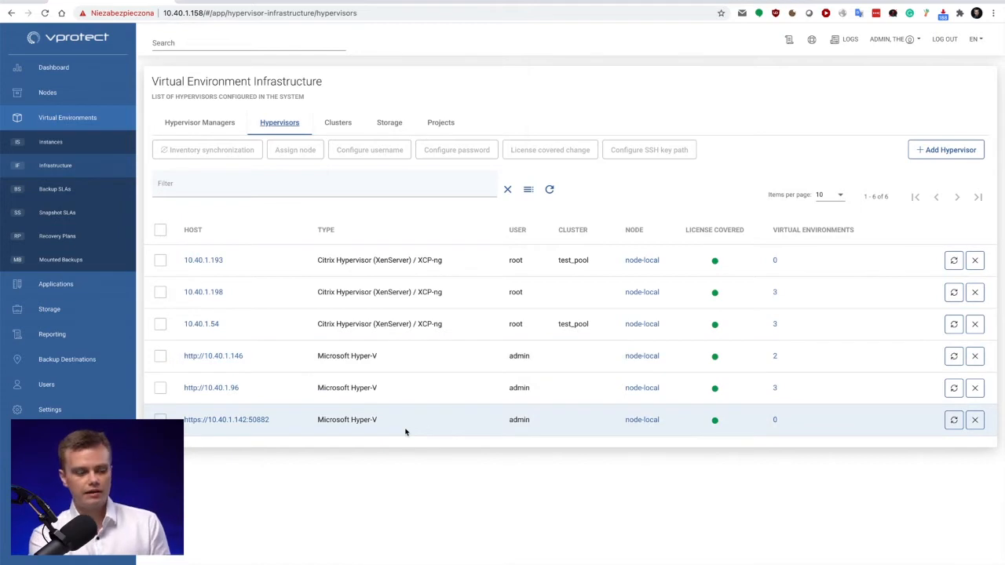
pyautogui.moveTo(393, 355)
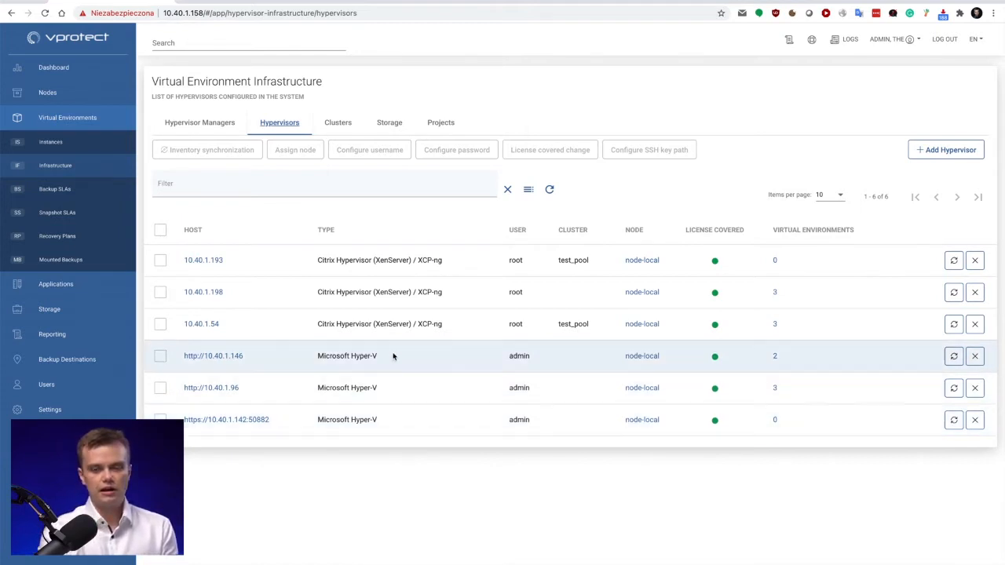
pyautogui.click(946, 151)
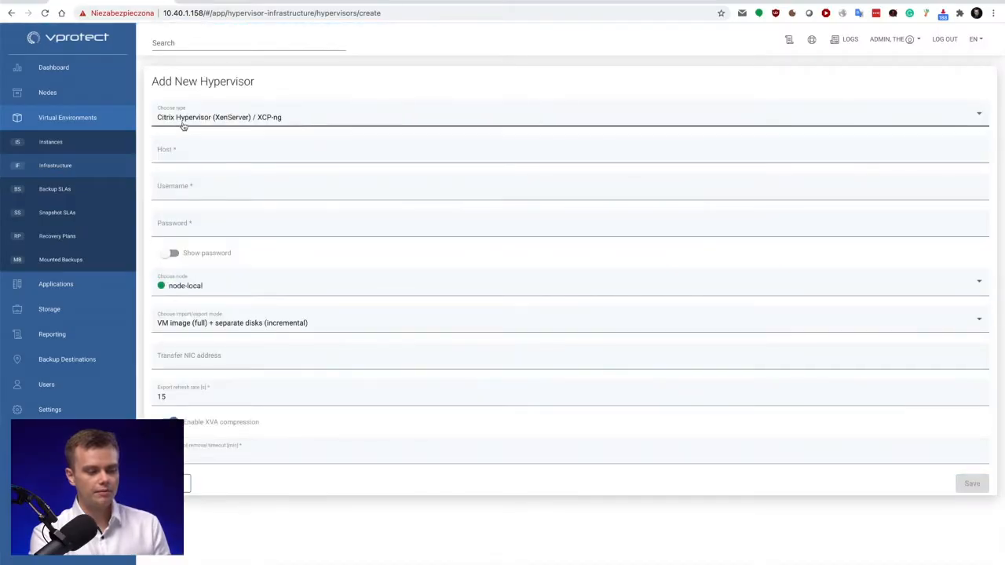
# - Check the hypervisor types, cancel the form, queue inventory sync for 10.40.1.146 and return to Virtual Environments
pyautogui.click(572, 116)
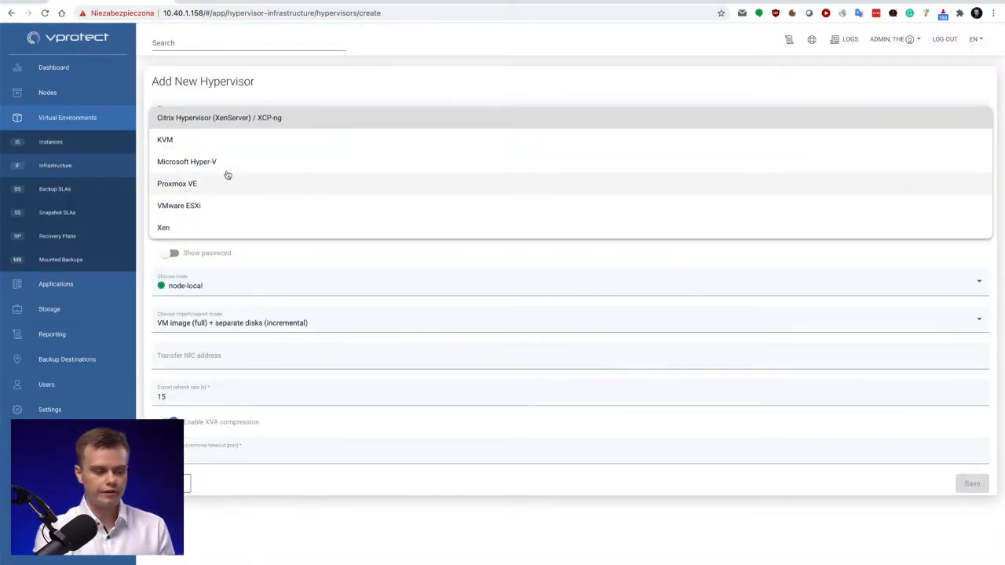
pyautogui.click(220, 116)
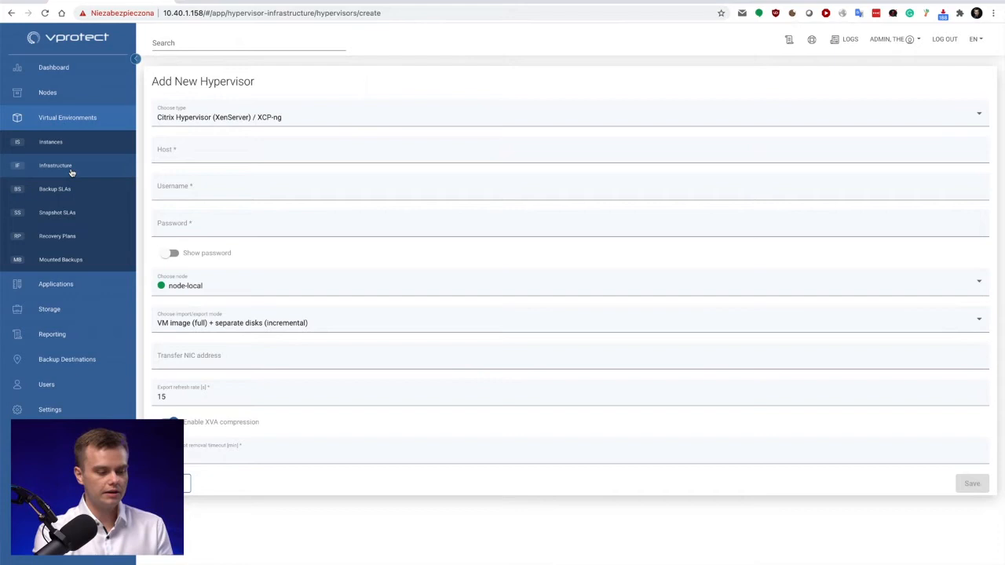
pyautogui.click(55, 165)
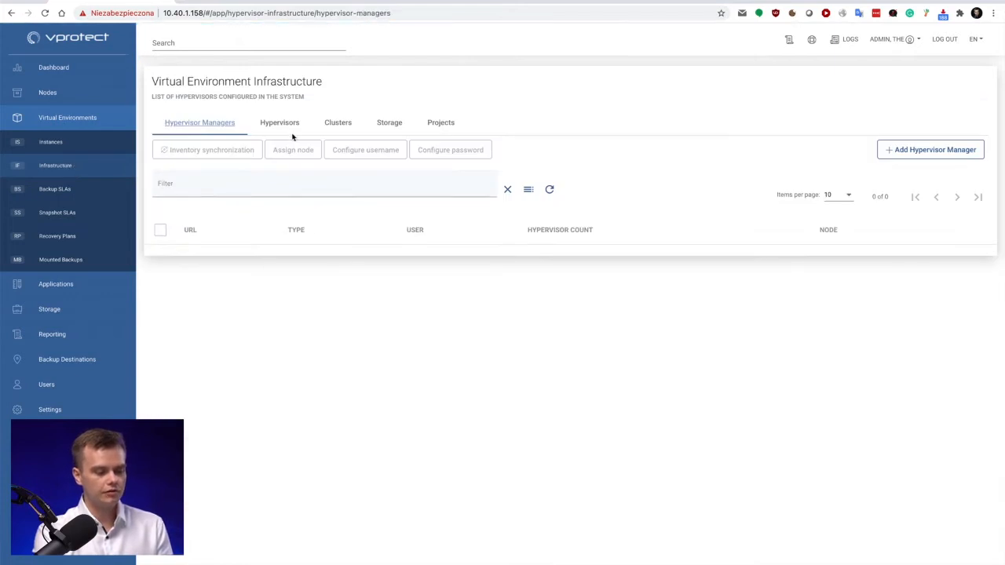
pyautogui.click(280, 122)
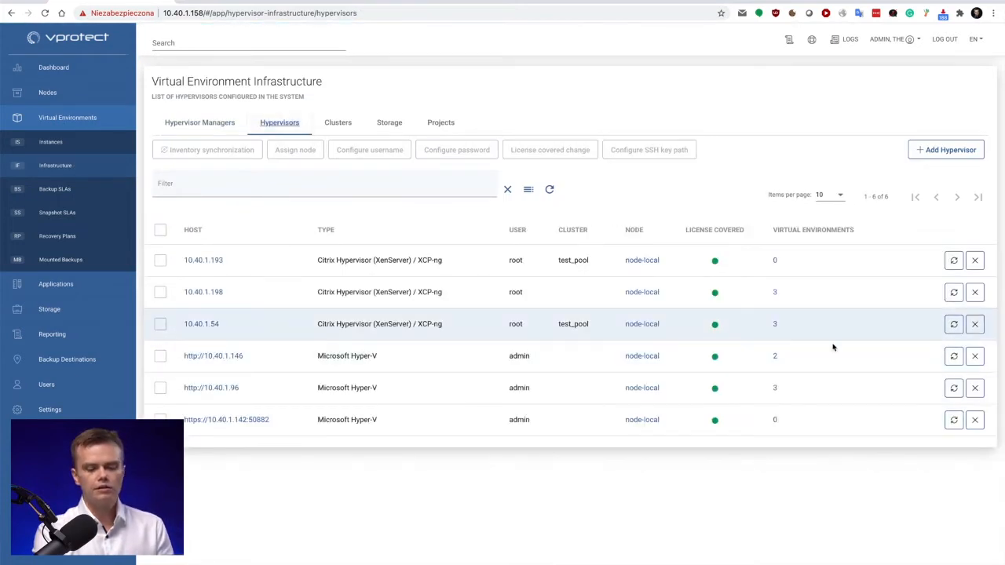
pyautogui.moveTo(955, 355)
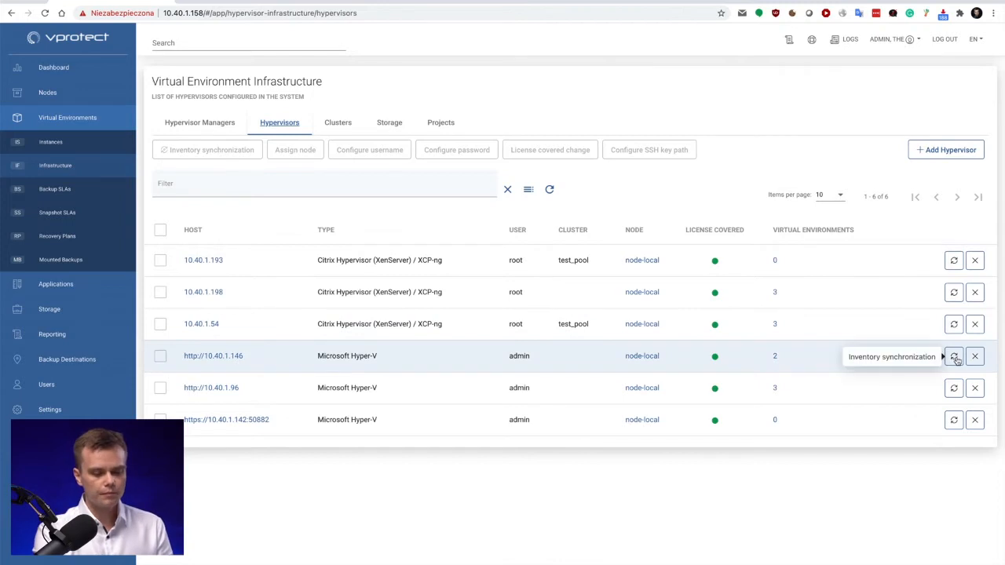
pyautogui.moveTo(446, 460)
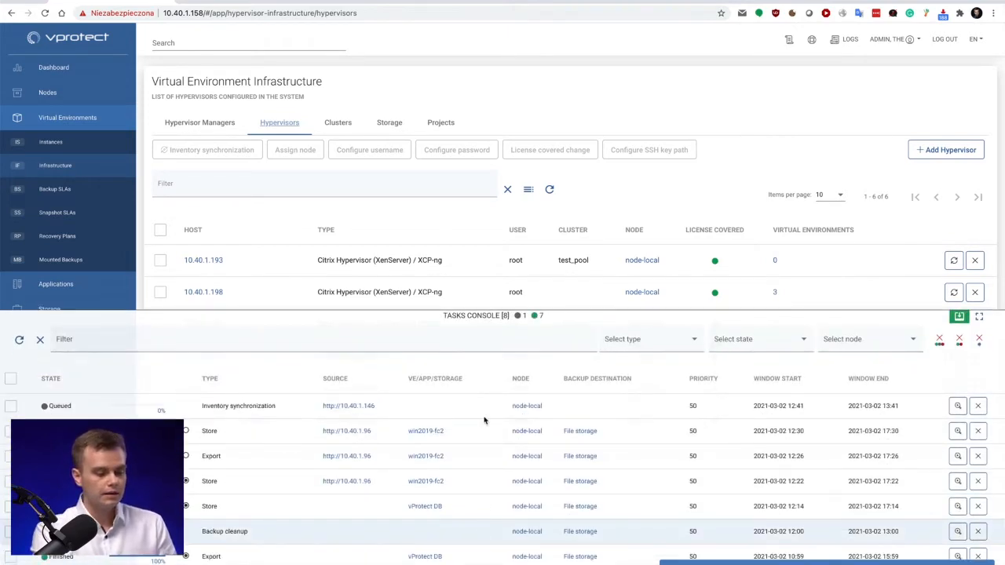
pyautogui.click(980, 318)
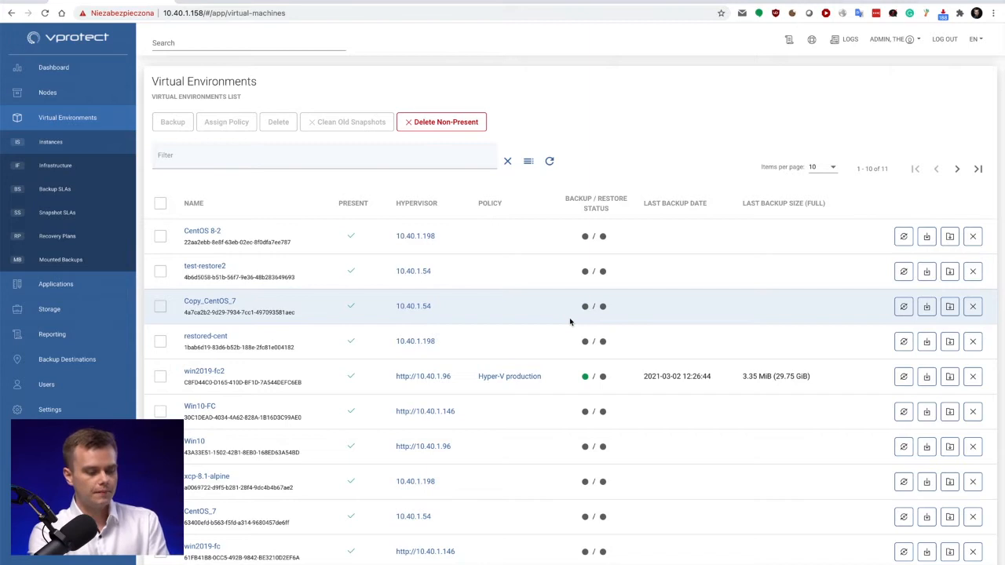
# - Review the win2019-fc2 machine's details and its backup schedules
pyautogui.click(204, 370)
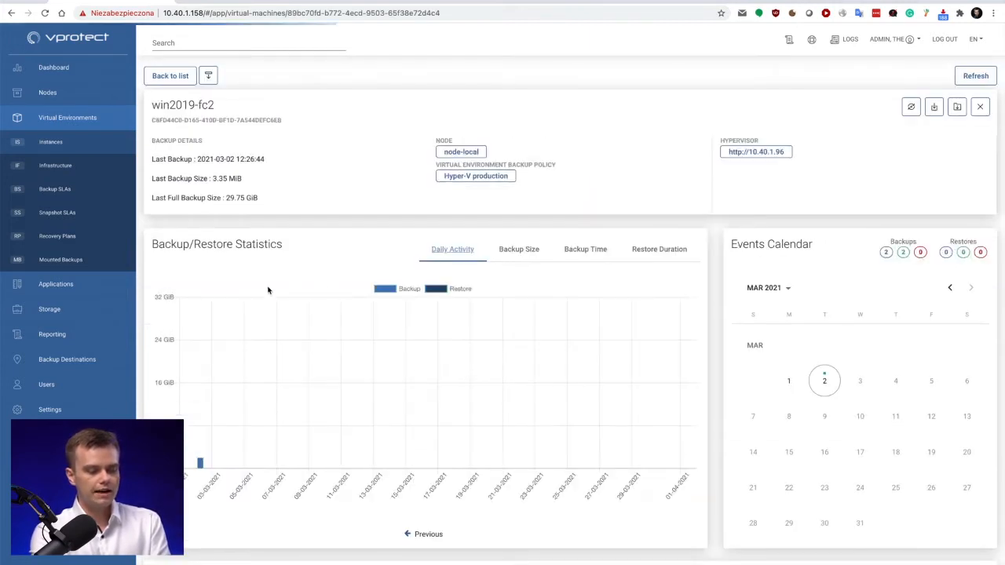
pyautogui.scroll(-3)
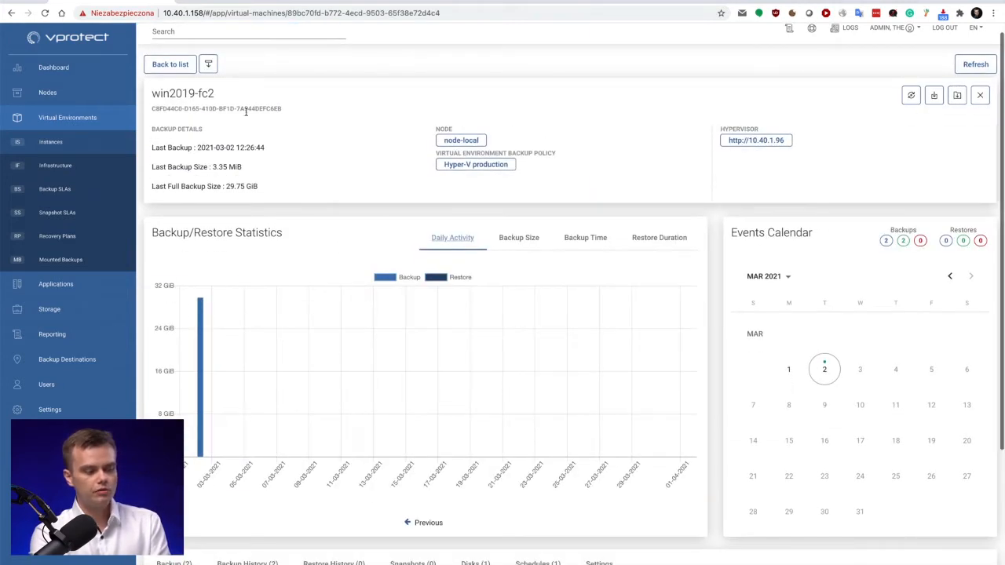
pyautogui.moveTo(380, 103)
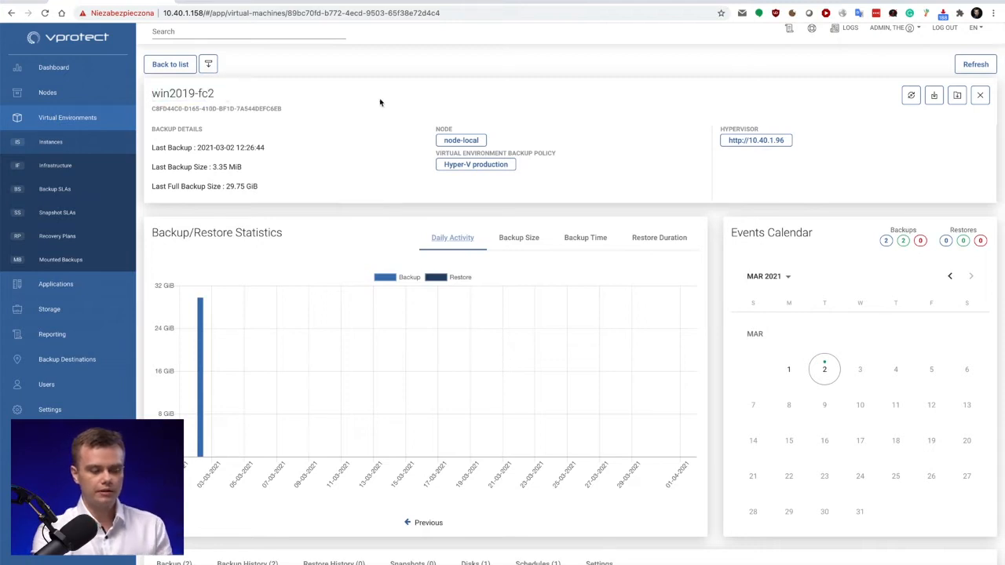
pyautogui.moveTo(592, 157)
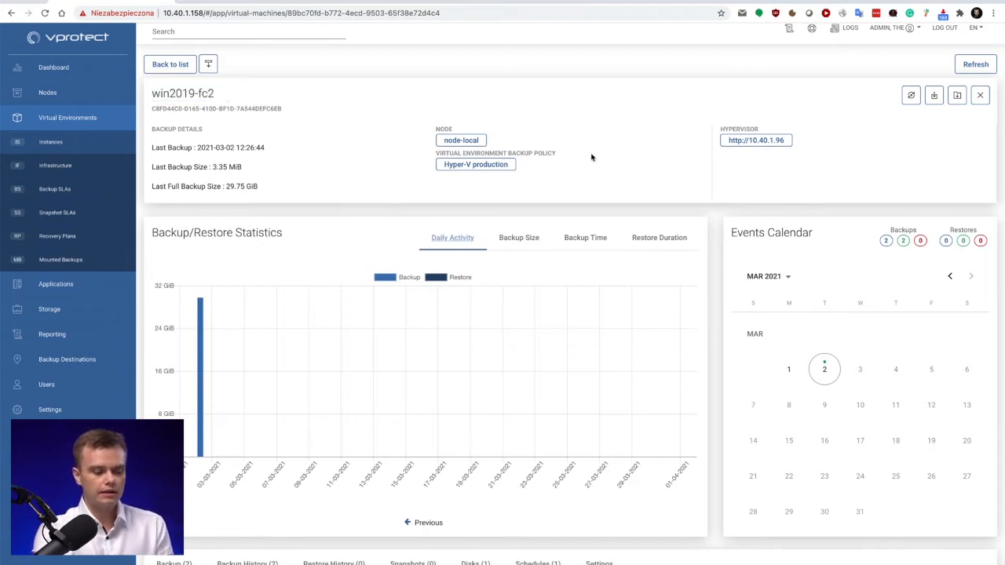
pyautogui.scroll(-3)
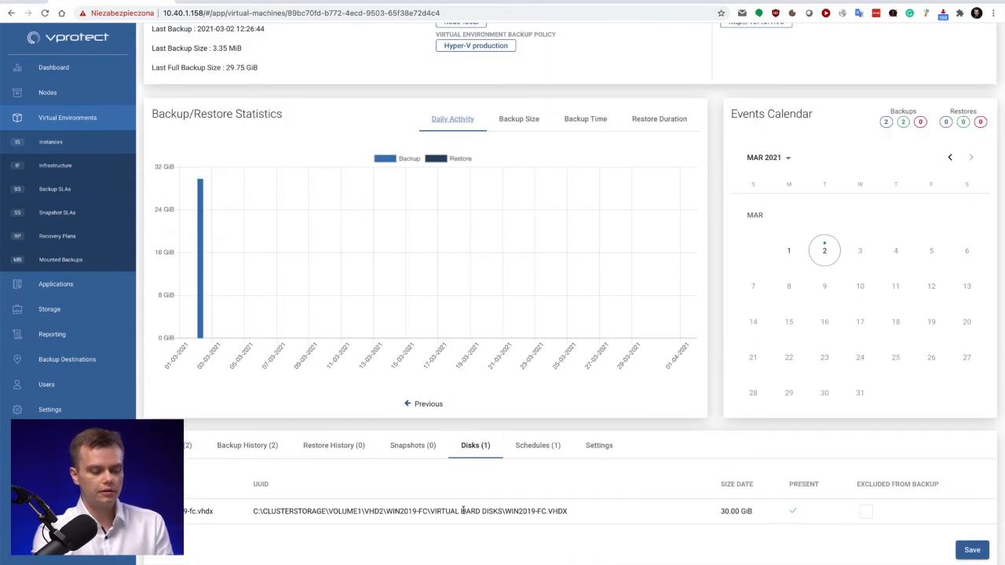
pyautogui.click(261, 484)
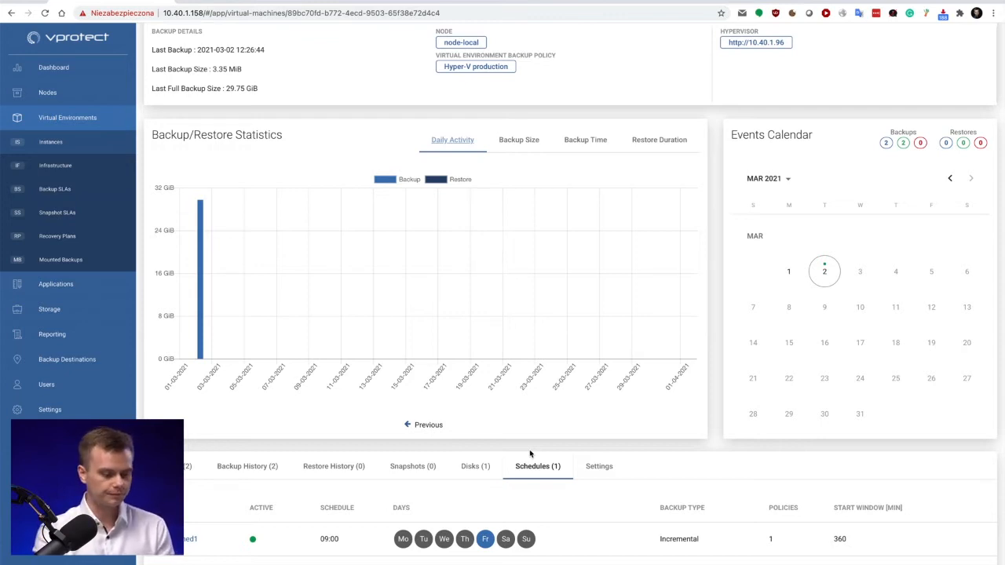
pyautogui.moveTo(683, 273)
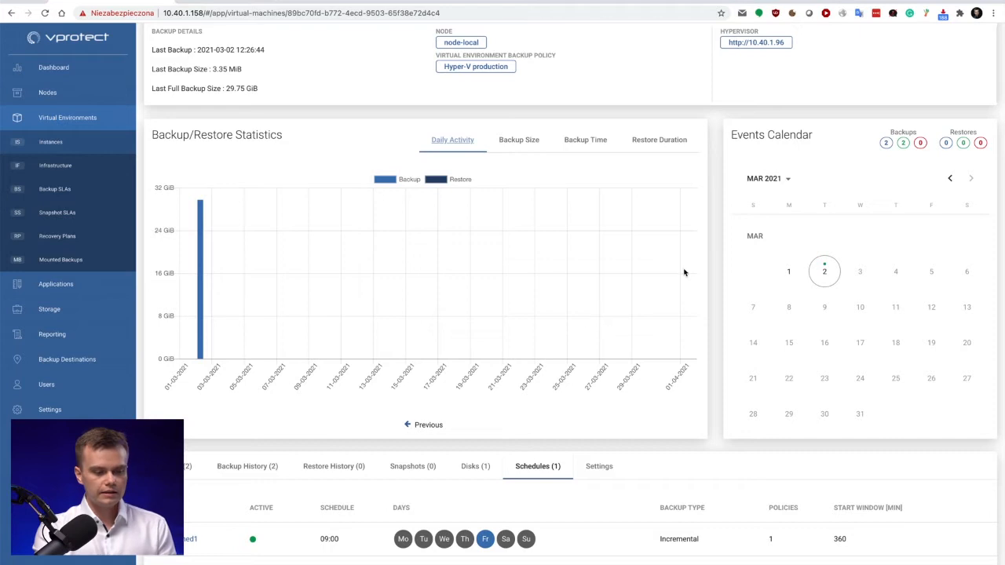
# - Switch the win2019-fc2 statistics to Backup Size, then Backup Time for its two backups
pyautogui.click(519, 140)
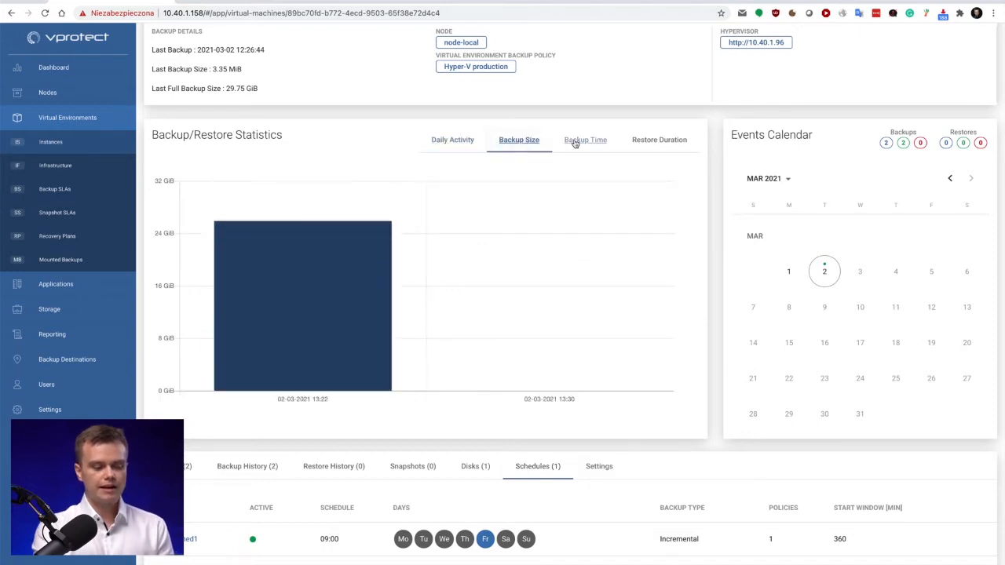
pyautogui.click(584, 140)
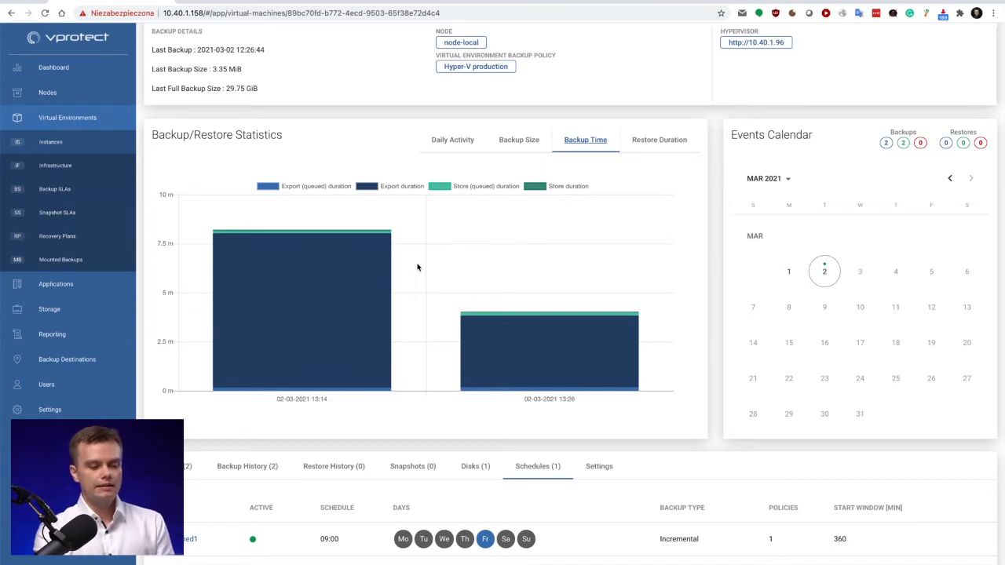
pyautogui.scroll(3)
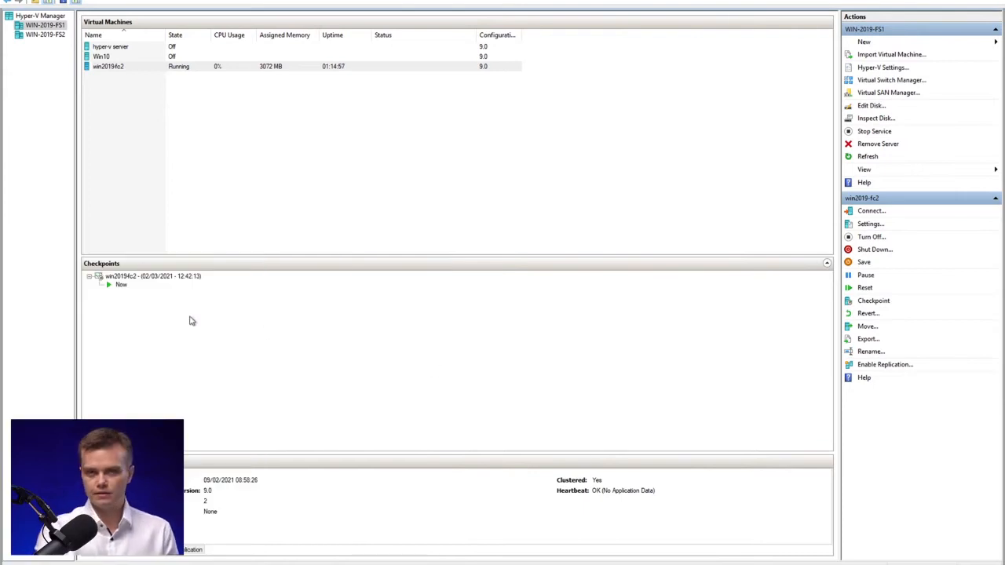
pyautogui.moveTo(371, 321)
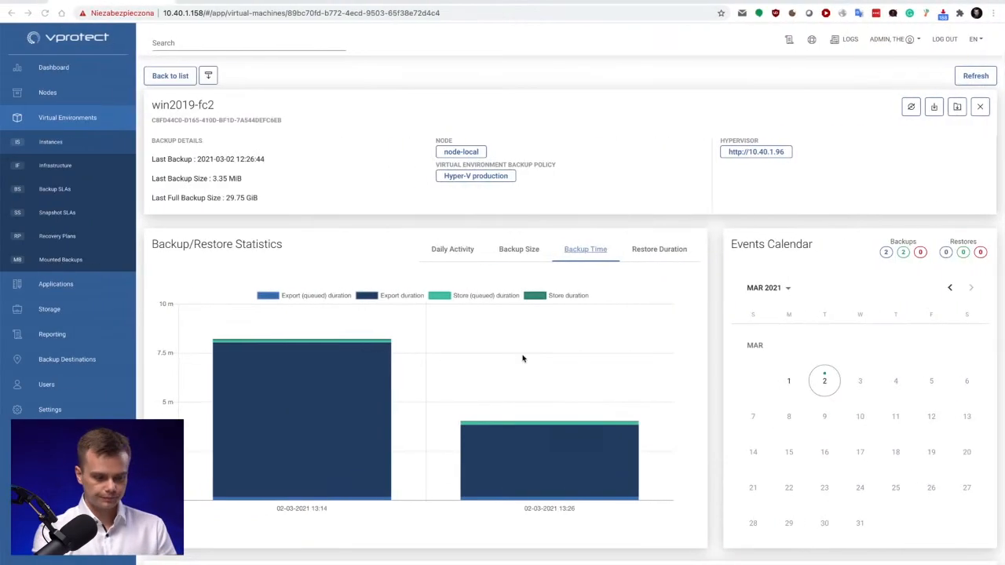
# - Scroll through the Hyper-V production policy's Virtual Environments section
pyautogui.scroll(-3)
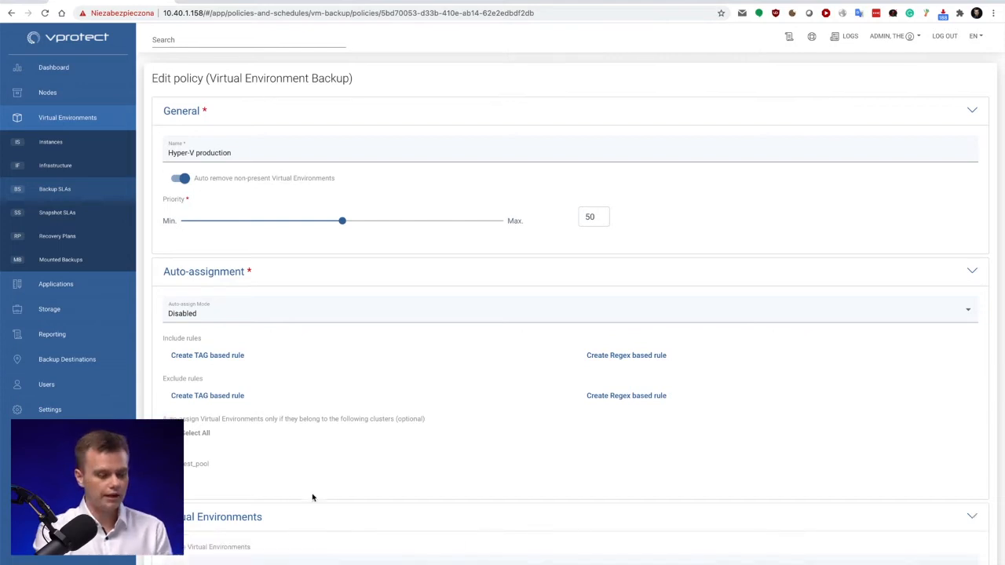
pyautogui.scroll(-3)
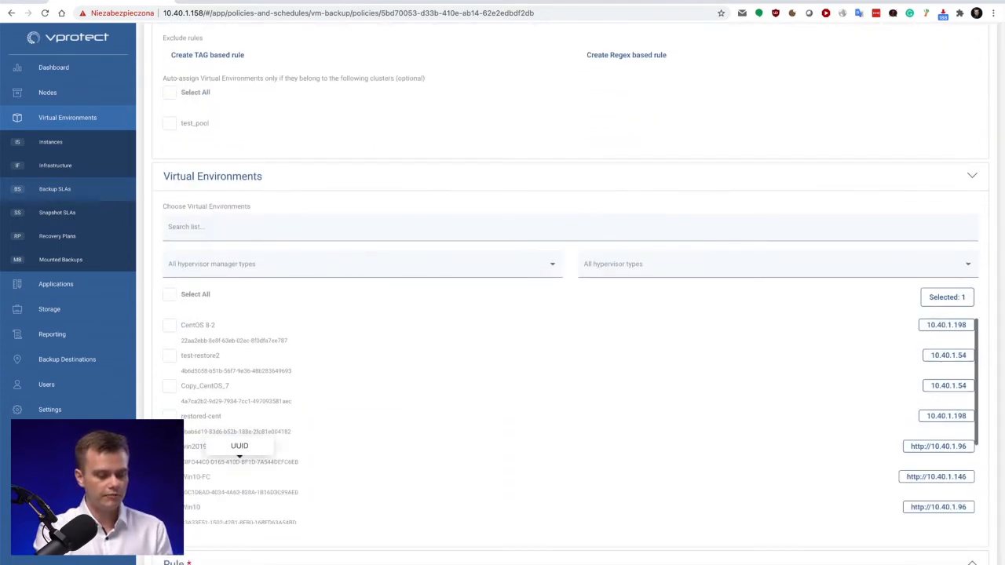
pyautogui.scroll(-3)
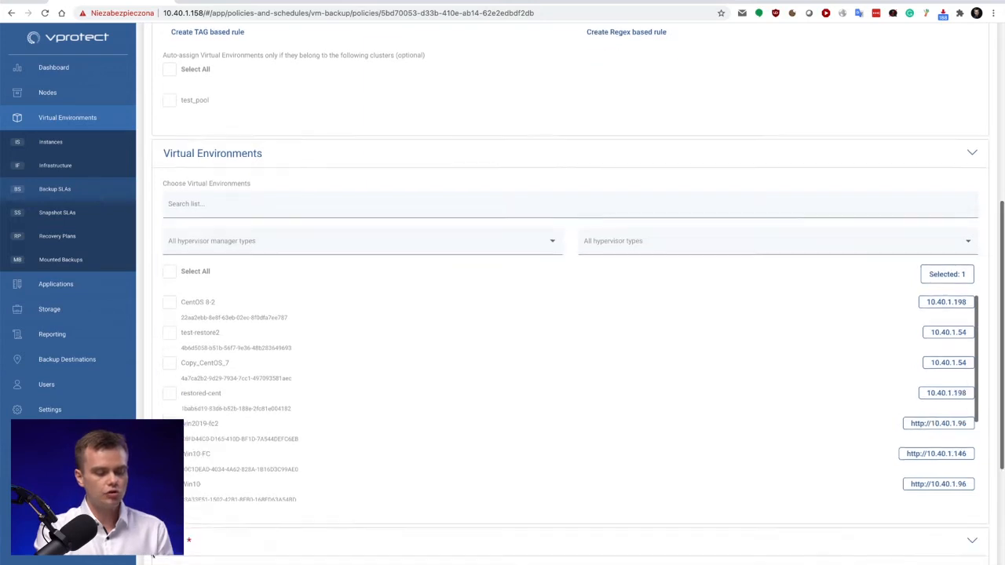
pyautogui.scroll(-3)
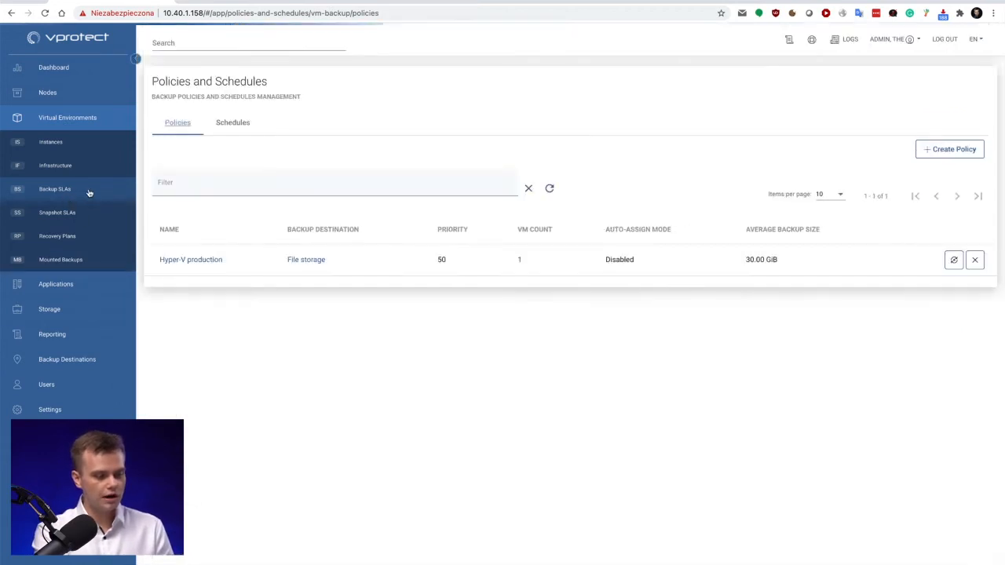
pyautogui.click(232, 122)
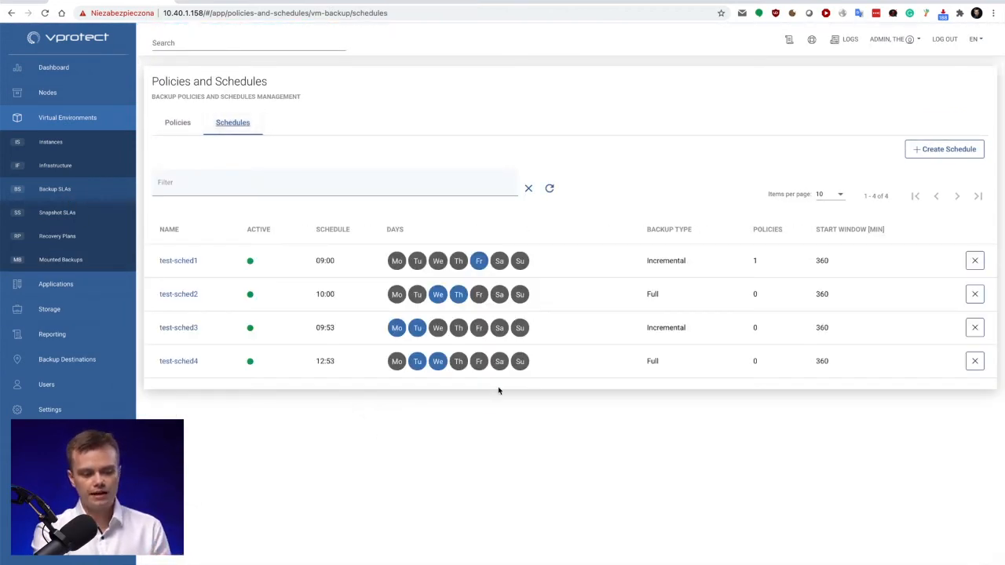
pyautogui.doubleClick(665, 261)
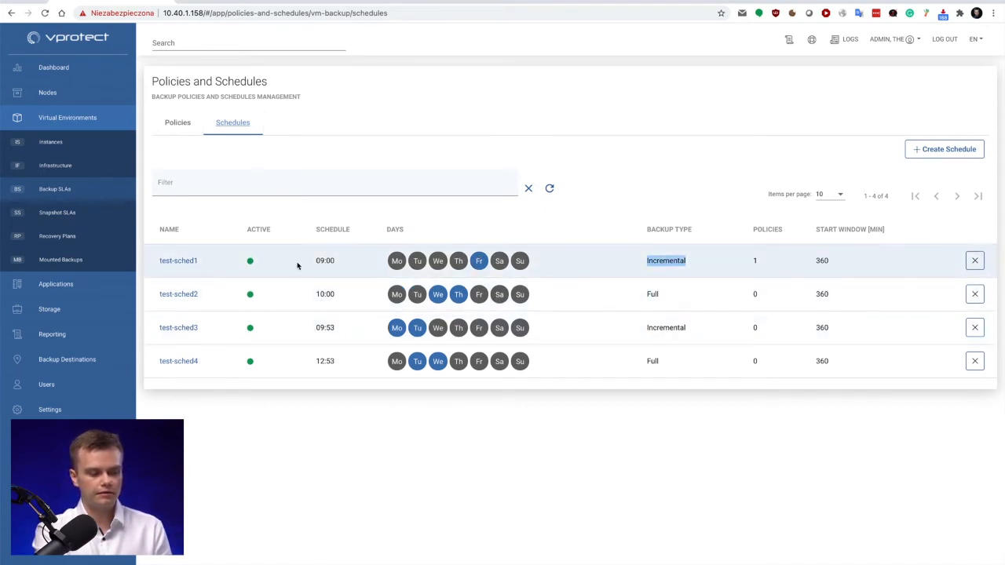
pyautogui.moveTo(481, 273)
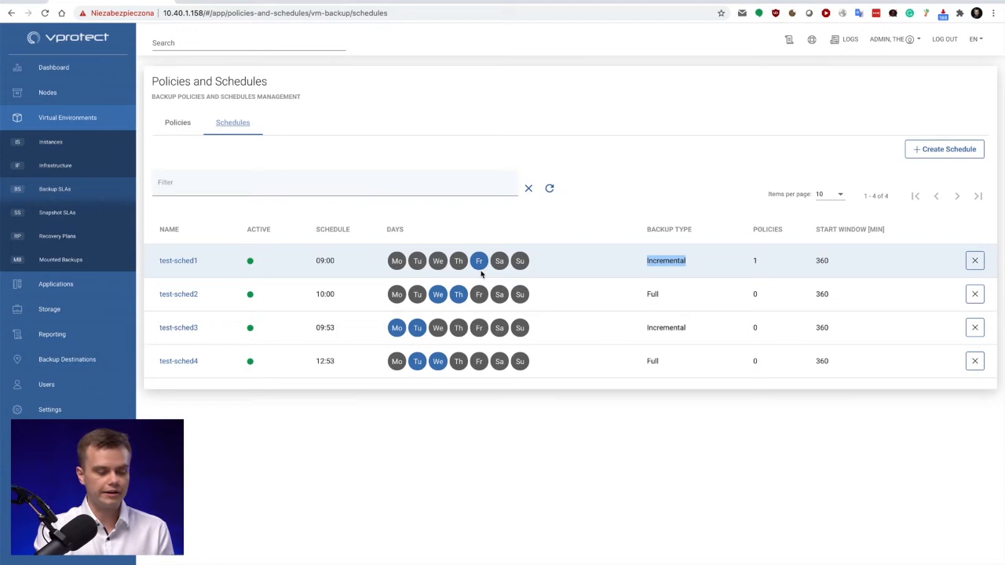
pyautogui.click(179, 261)
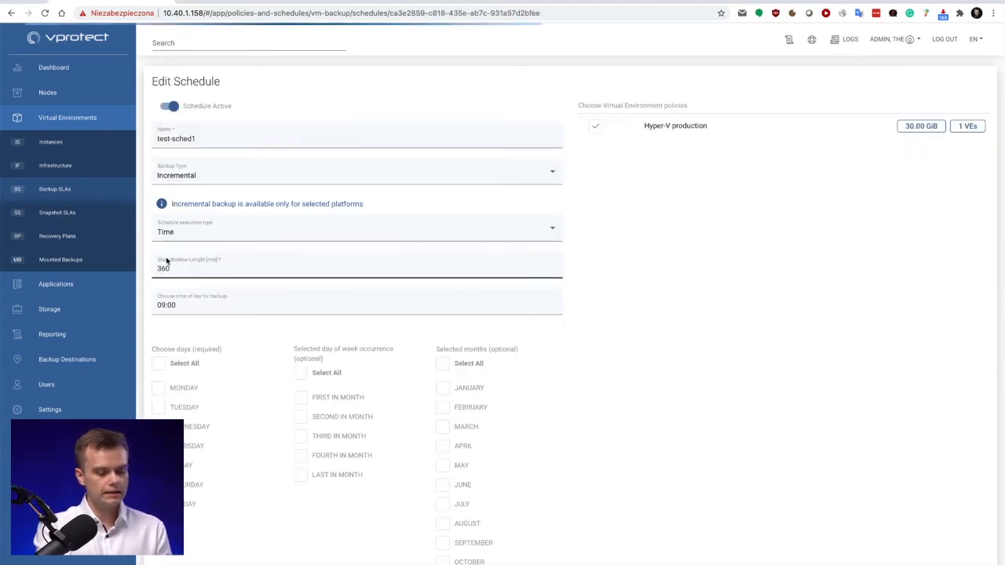
pyautogui.moveTo(575, 472)
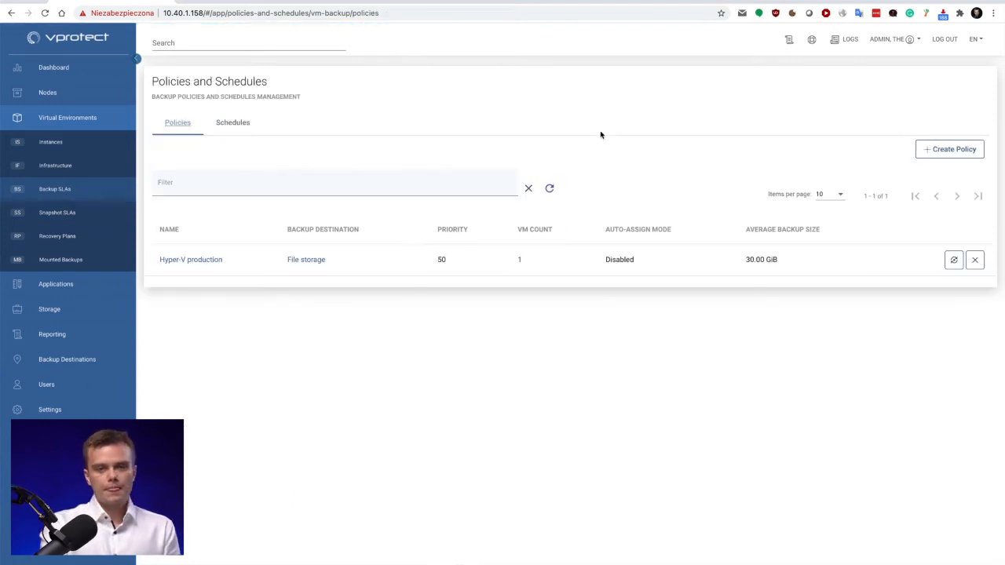
pyautogui.moveTo(610, 125)
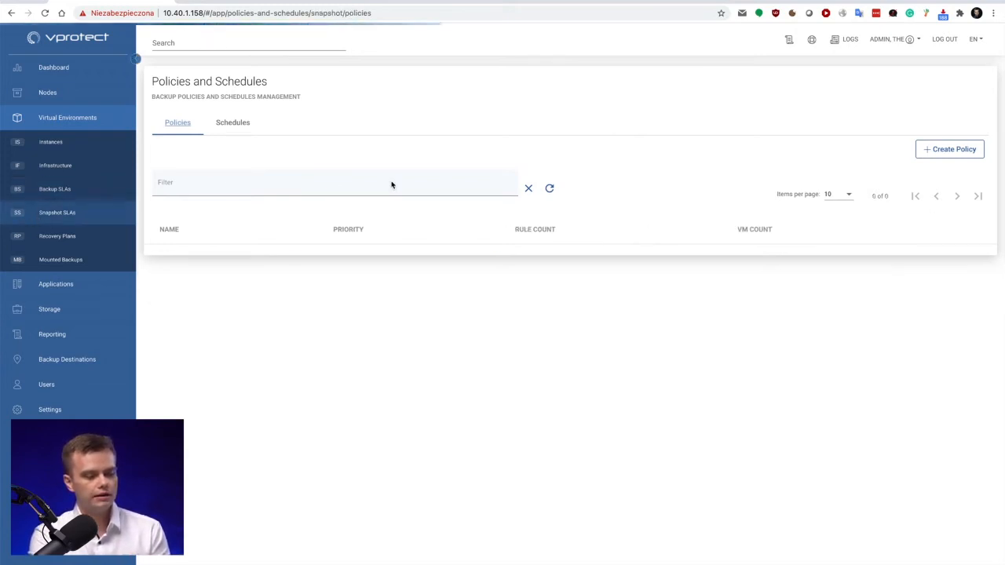
# - Create a snapshot management policy with retention versions 3 and retention days 3
pyautogui.click(948, 149)
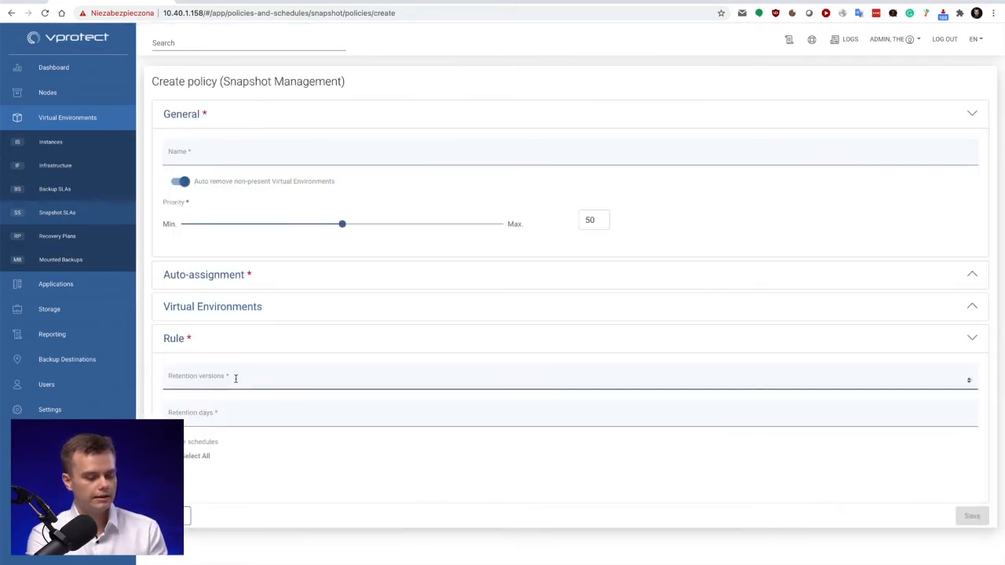
pyautogui.write('3')
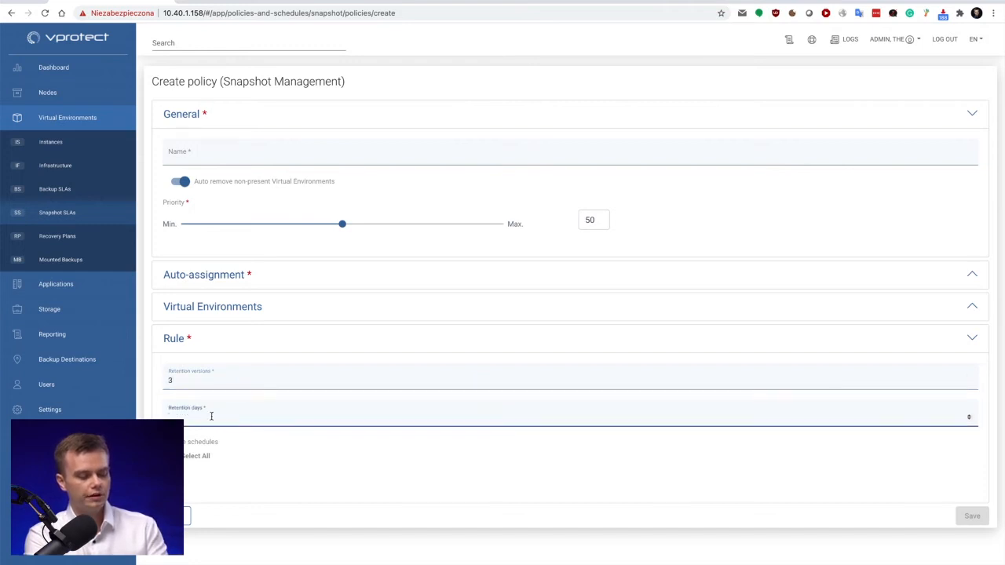
pyautogui.write('3')
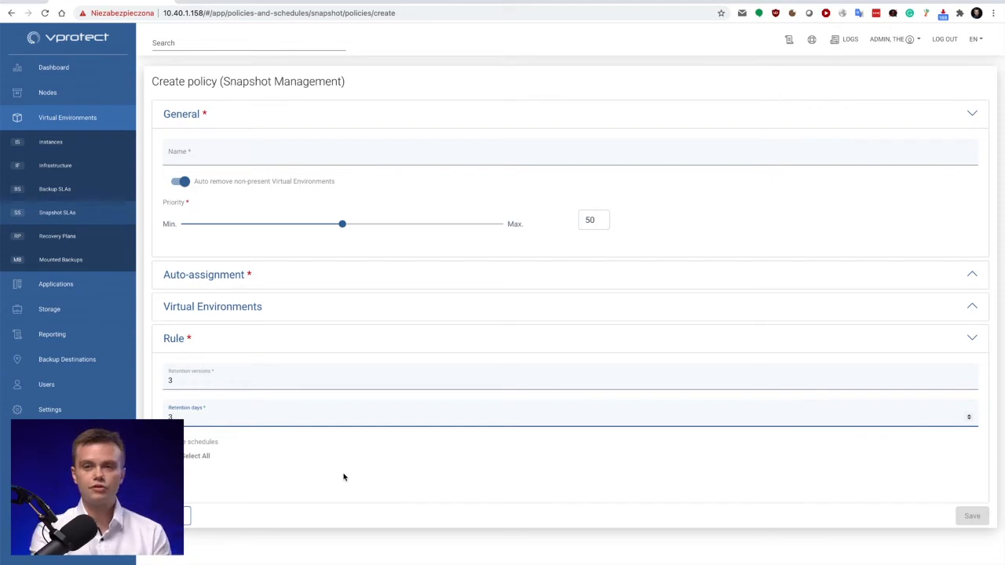
pyautogui.moveTo(418, 55)
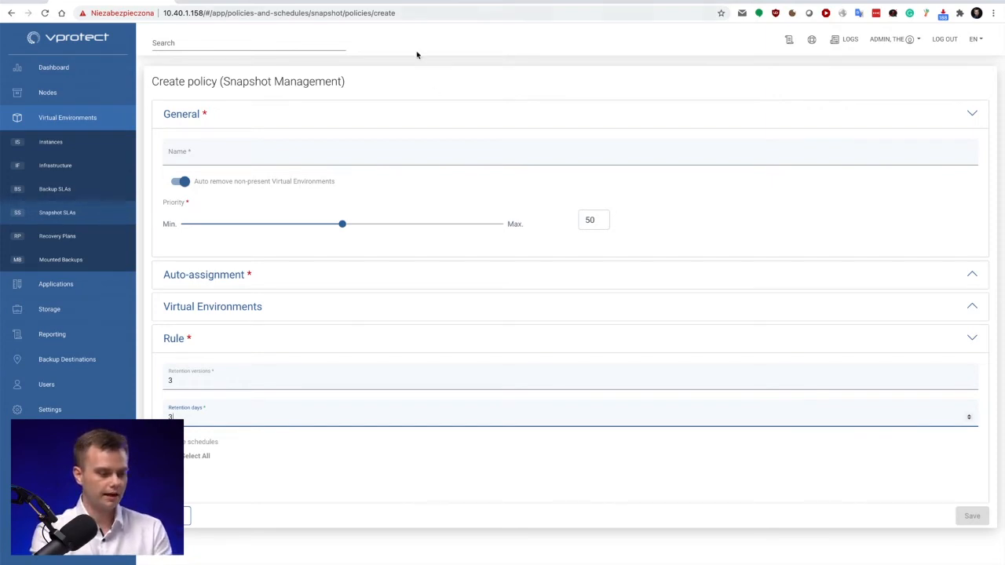
# - Browse Applications, then show the Recovery Plans list containing only the asd policy
pyautogui.click(57, 282)
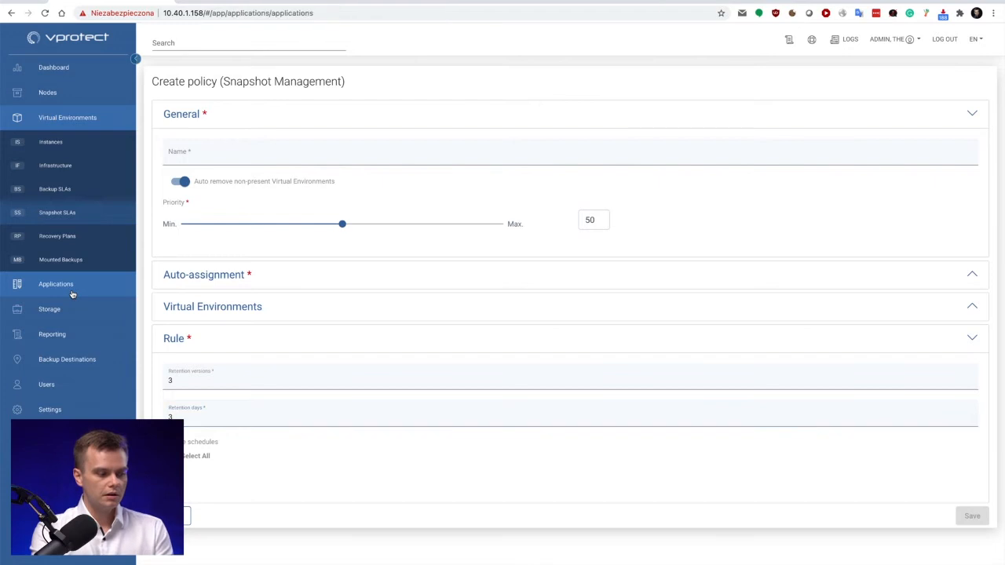
pyautogui.click(57, 283)
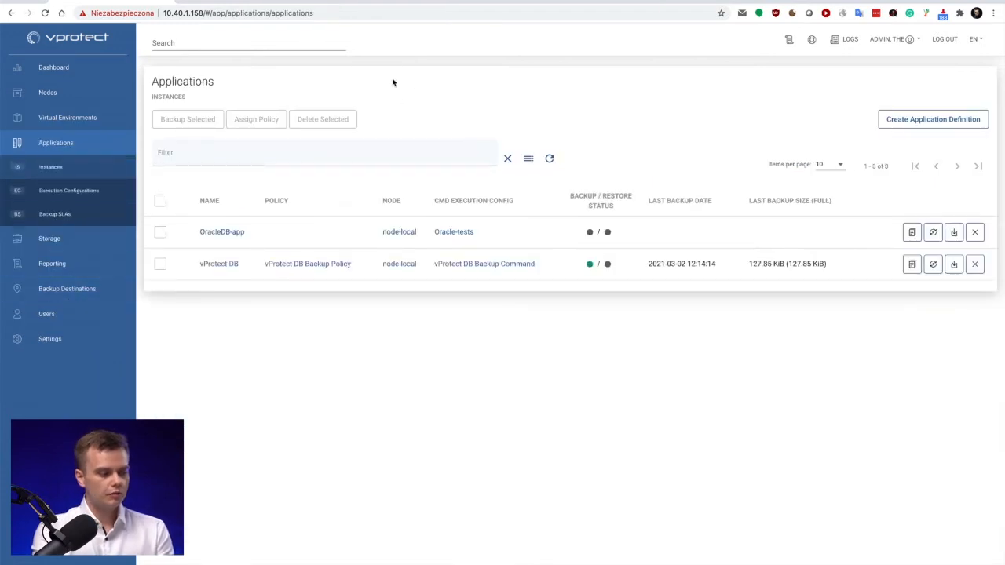
pyautogui.click(68, 117)
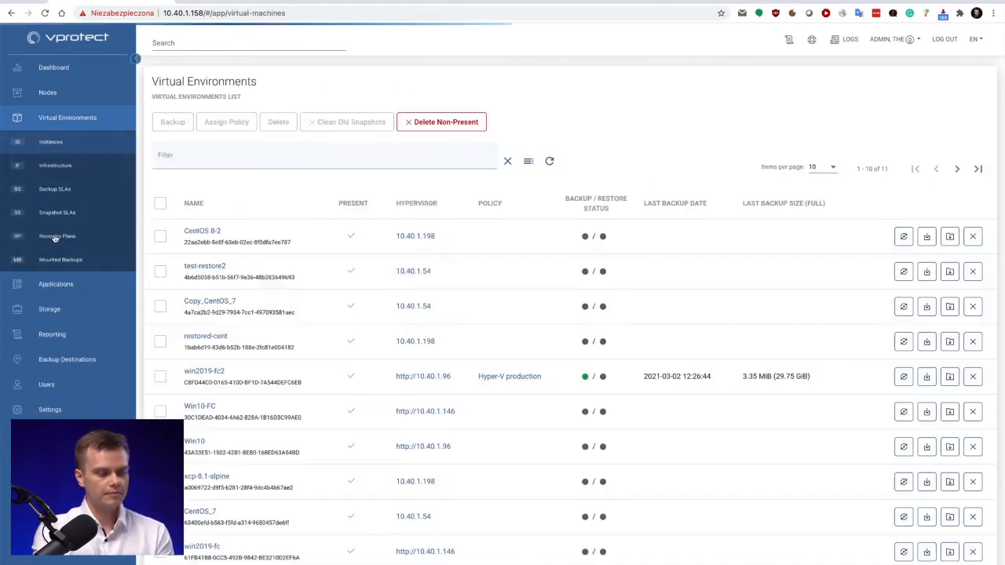
pyautogui.click(57, 236)
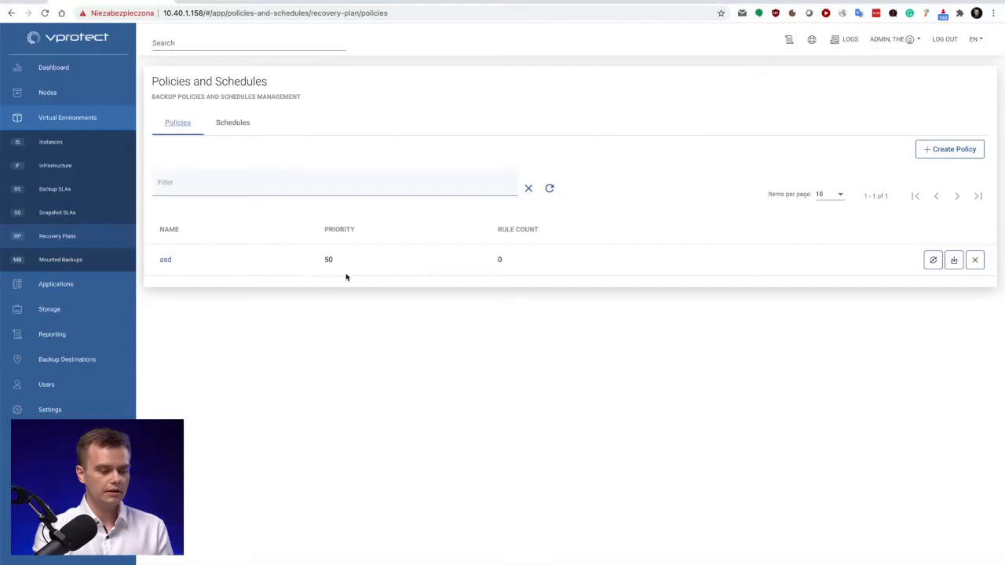
pyautogui.moveTo(289, 144)
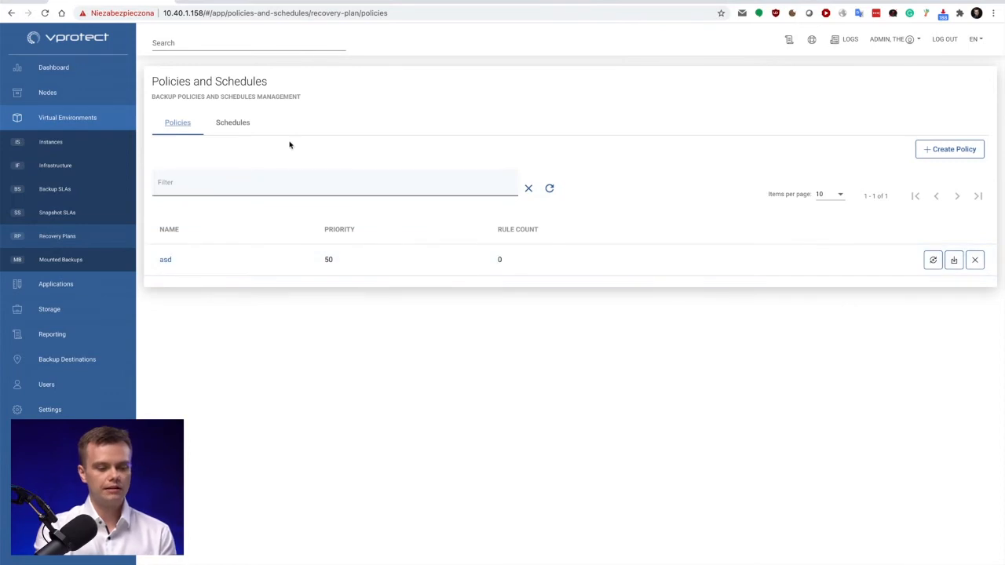
# - Create and save a recovery plan policy named 'Production environments' at priority 50
pyautogui.click(949, 148)
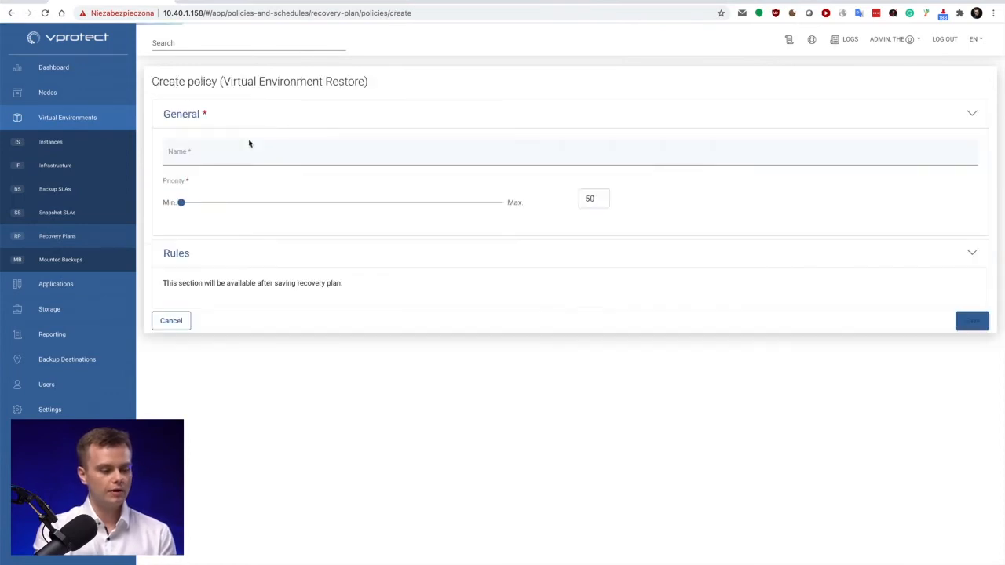
pyautogui.write('Proj')
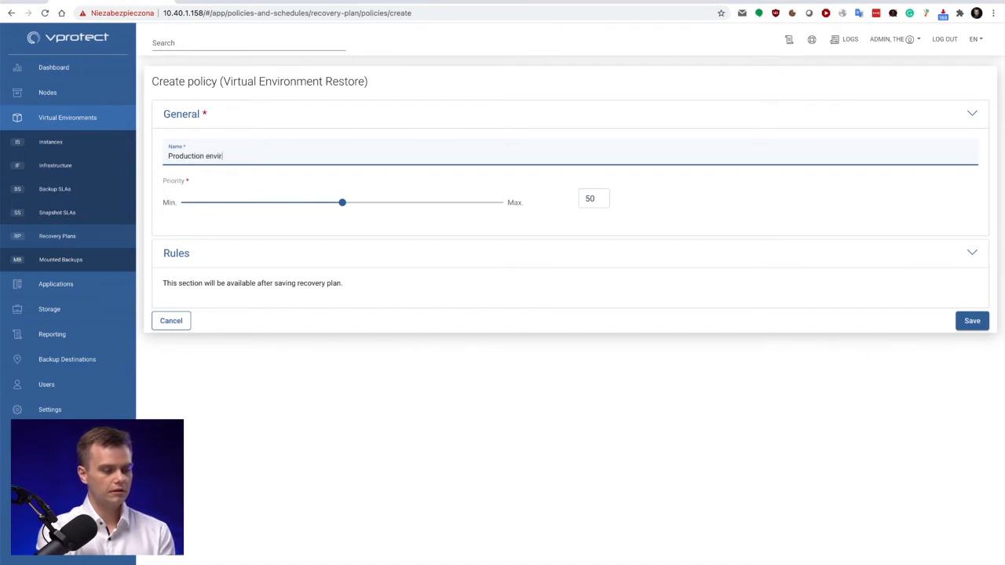
pyautogui.write('onments')
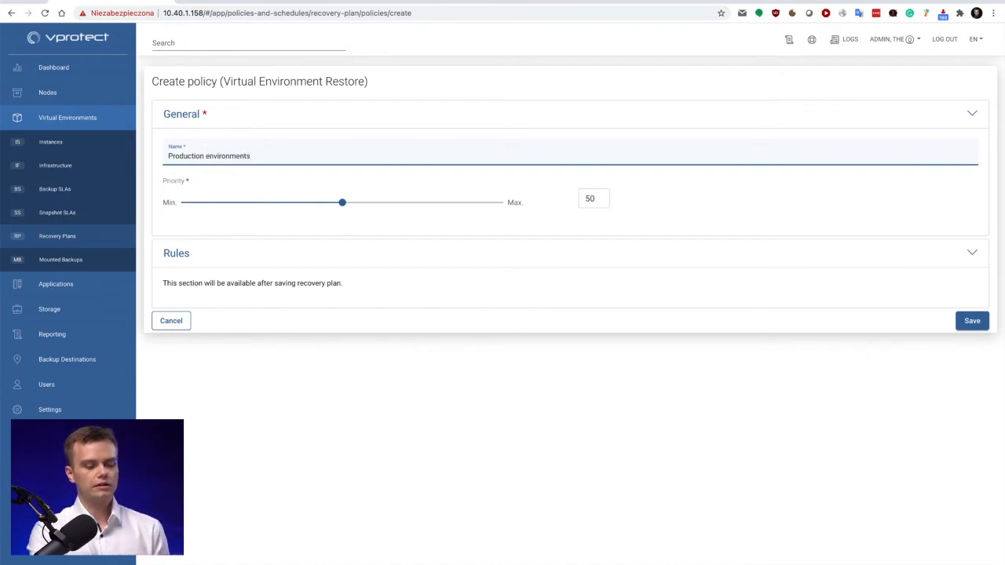
pyautogui.click(972, 320)
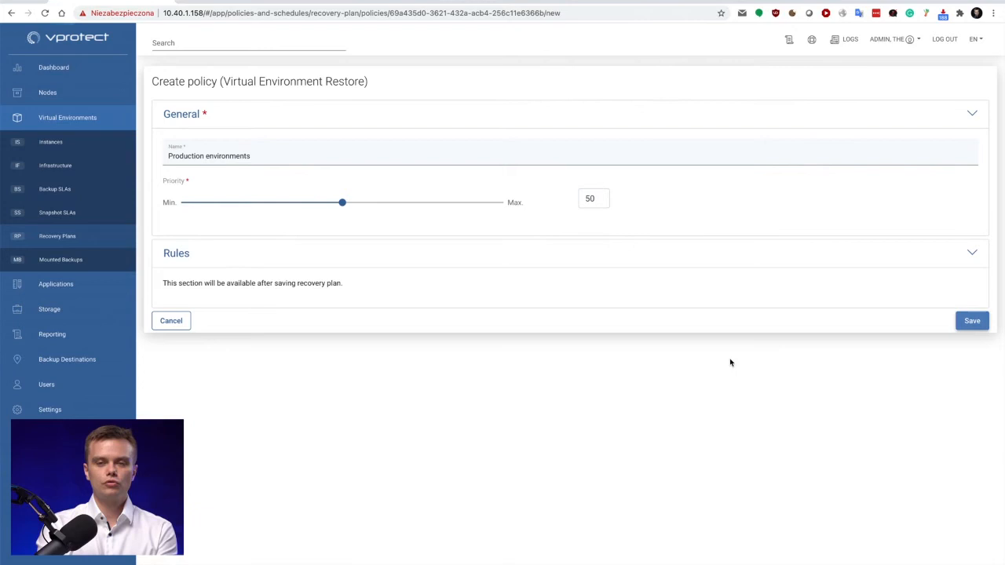
pyautogui.click(972, 321)
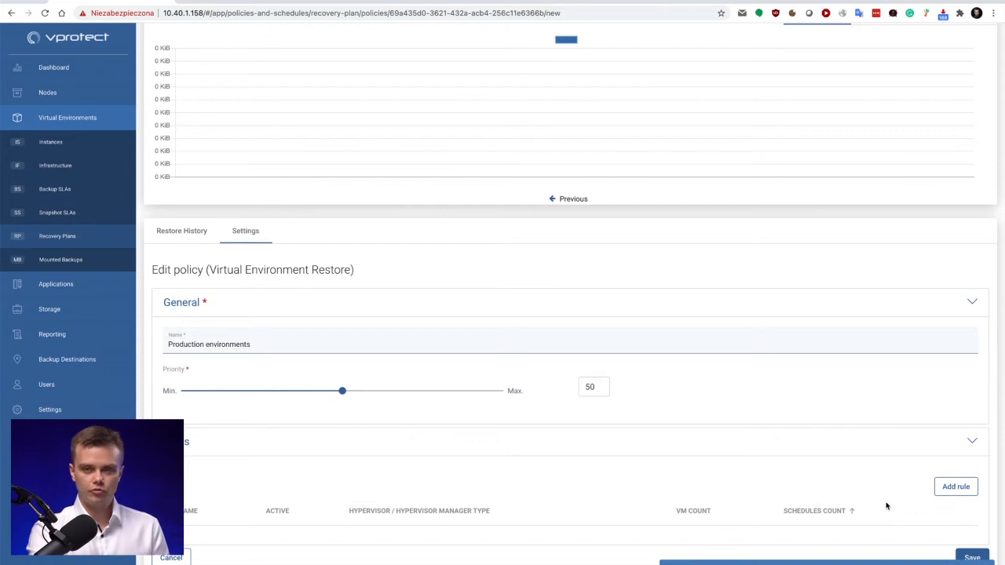
pyautogui.moveTo(539, 232)
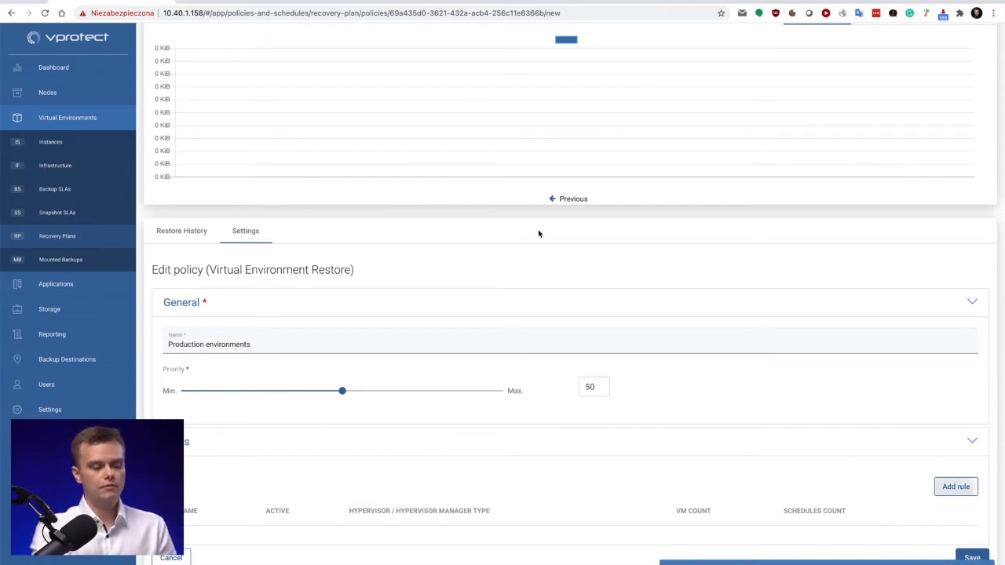
pyautogui.click(955, 487)
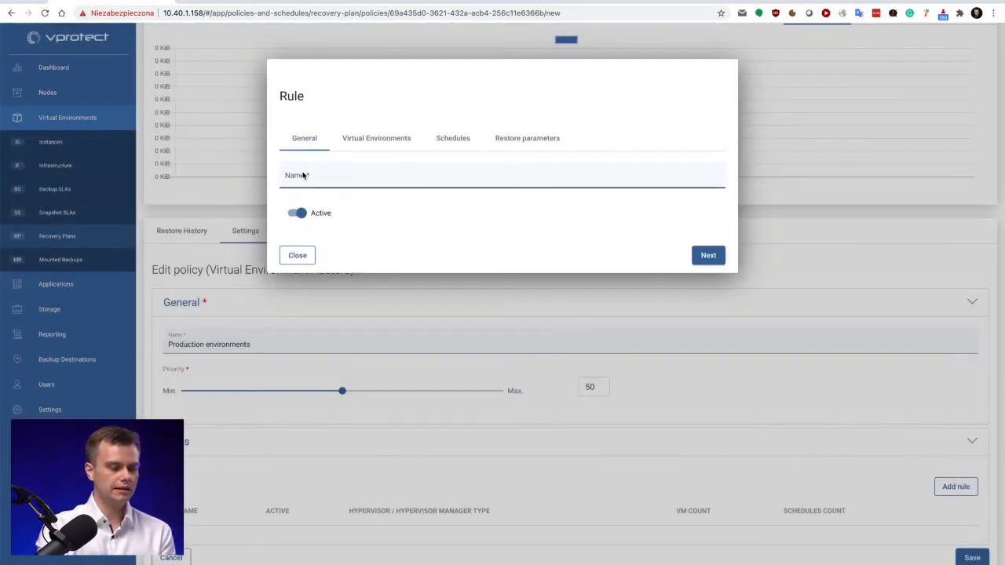
pyautogui.click(503, 176)
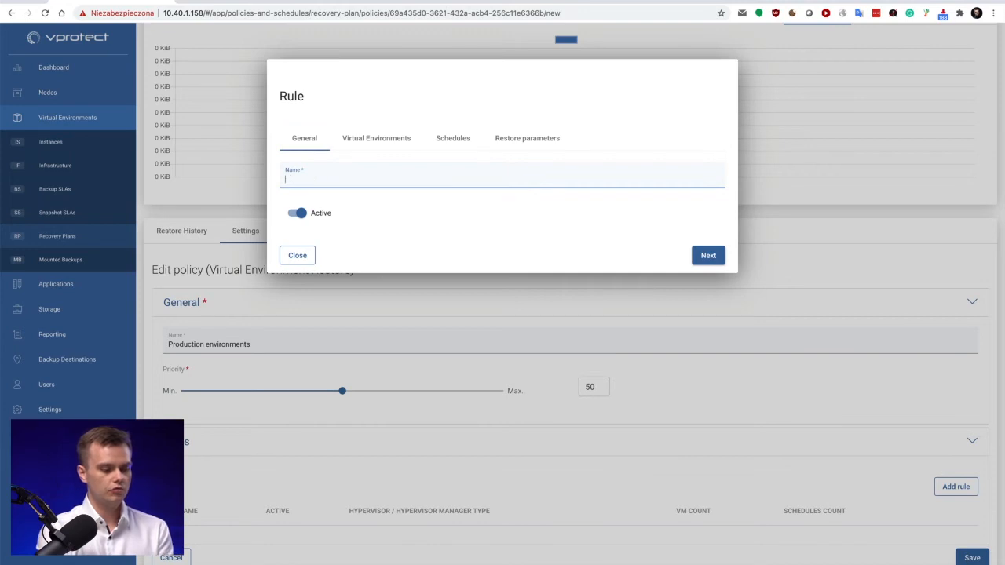
pyautogui.write('Rule 1')
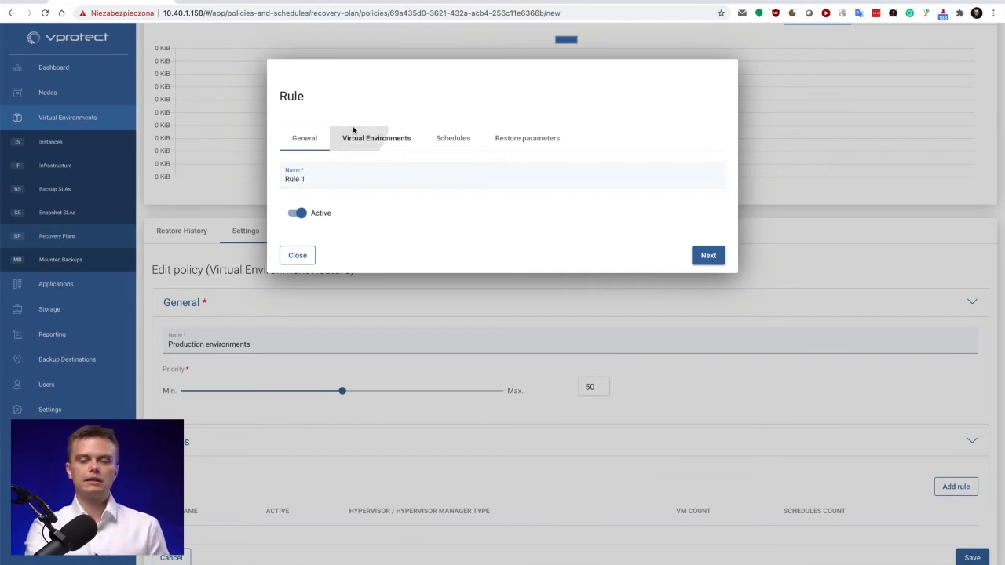
pyautogui.click(377, 138)
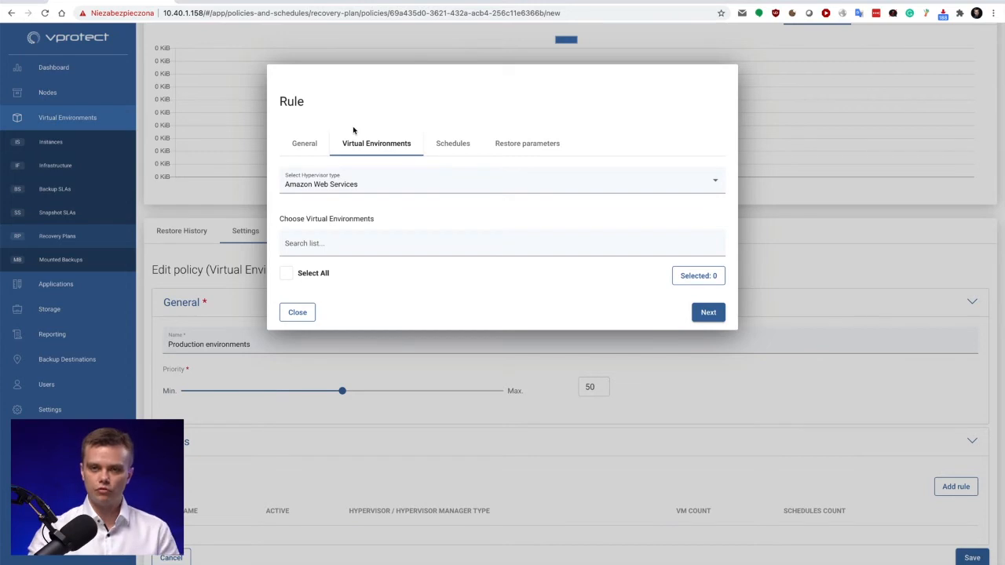
pyautogui.moveTo(336, 194)
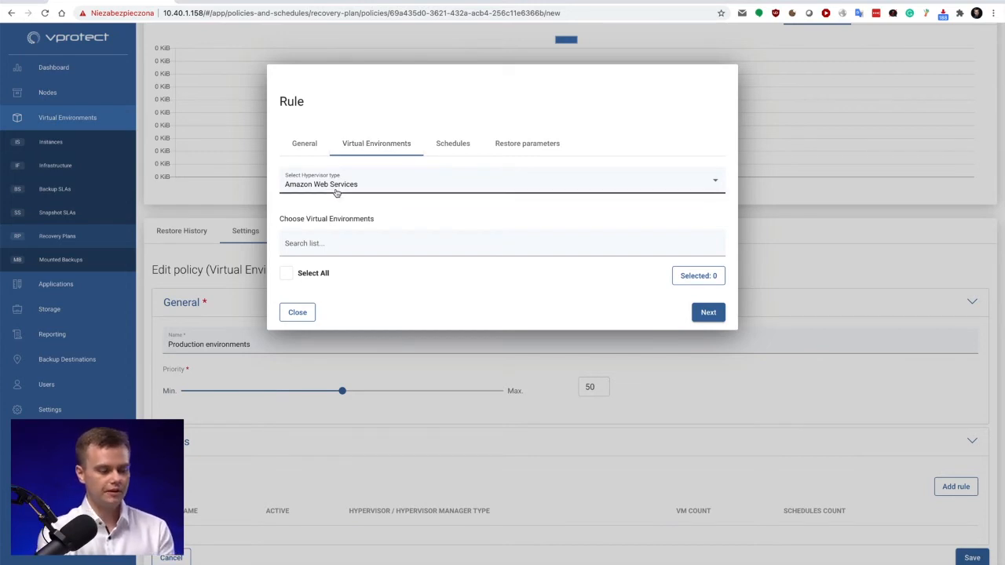
pyautogui.click(503, 181)
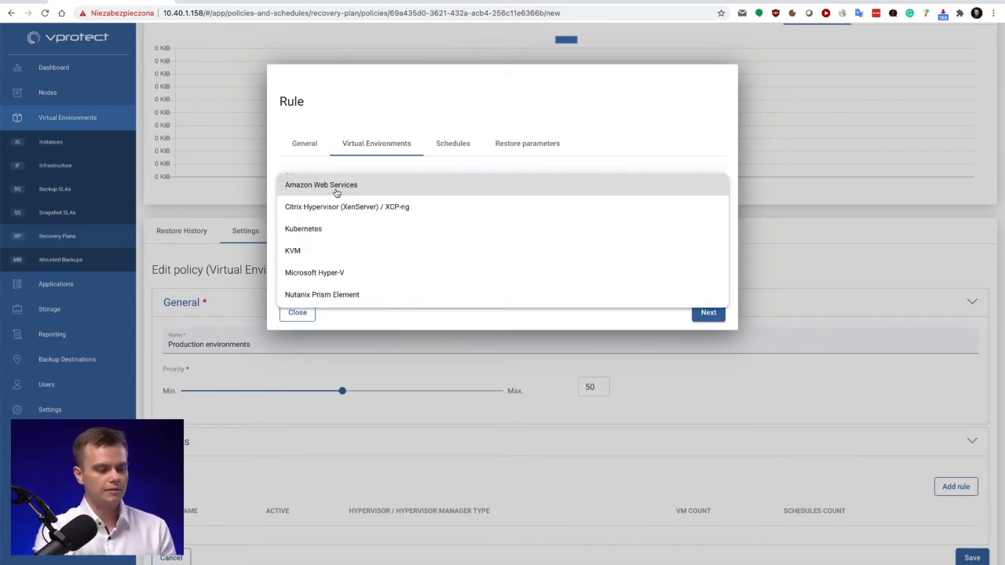
pyautogui.click(314, 273)
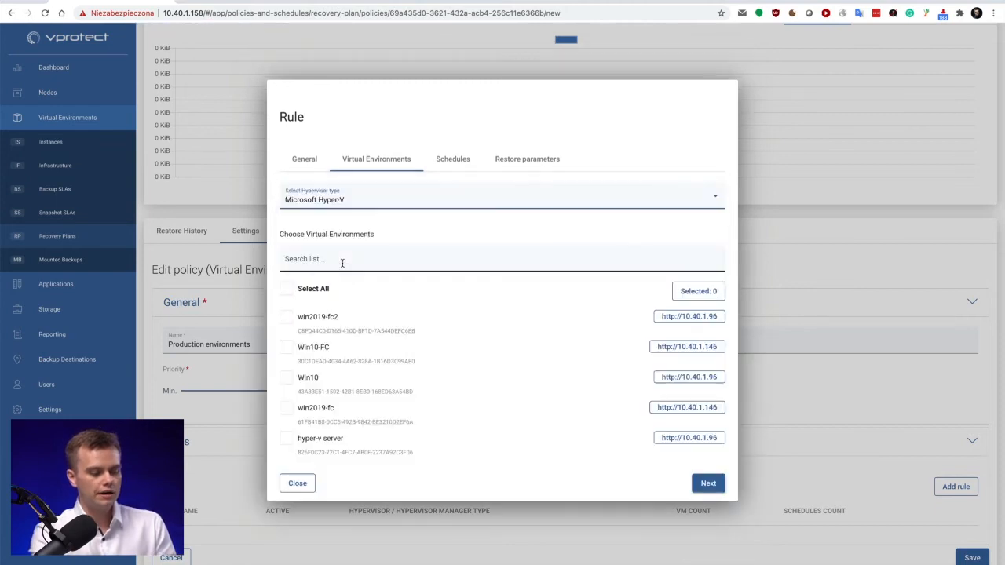
pyautogui.click(286, 317)
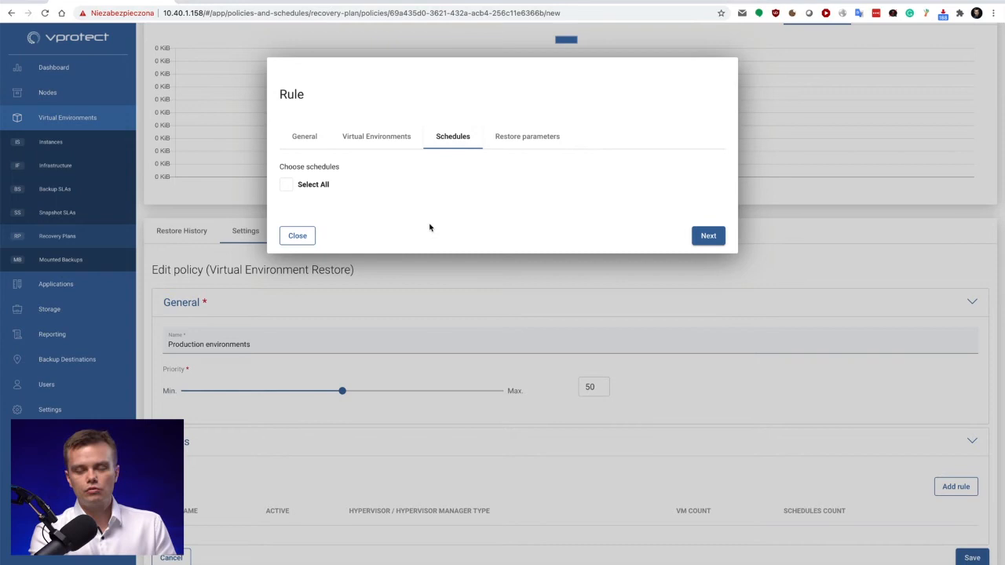
pyautogui.moveTo(516, 145)
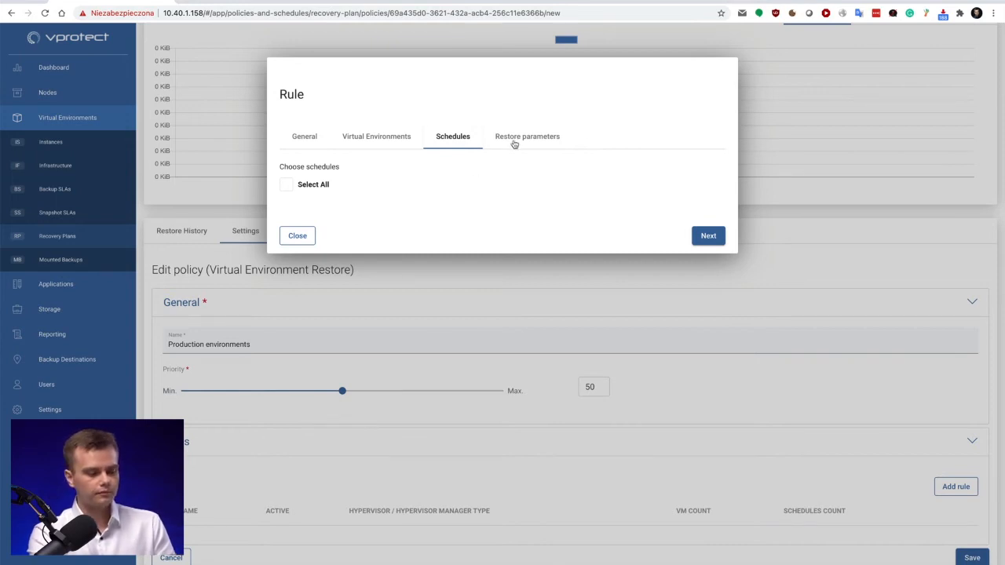
pyautogui.click(528, 135)
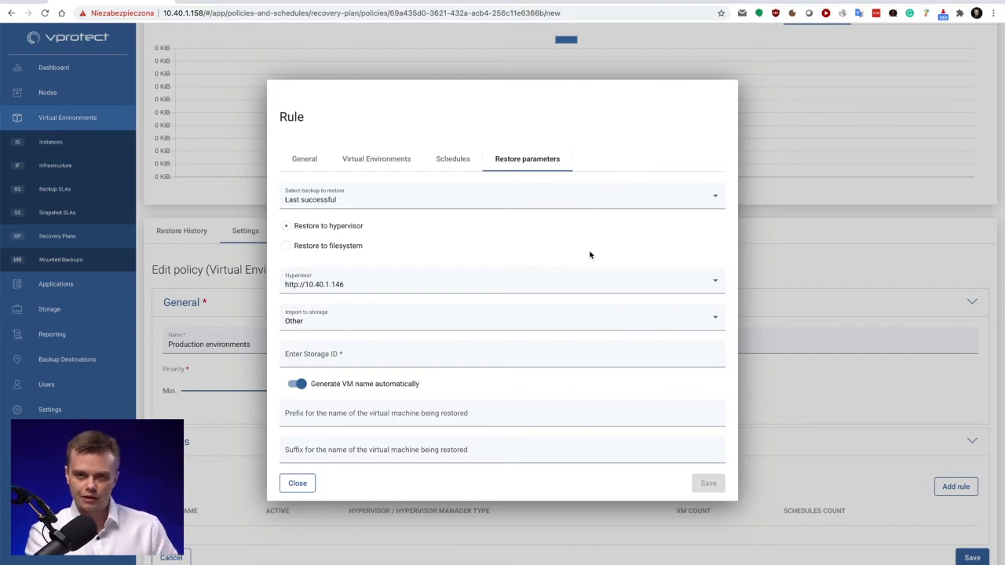
pyautogui.moveTo(343, 181)
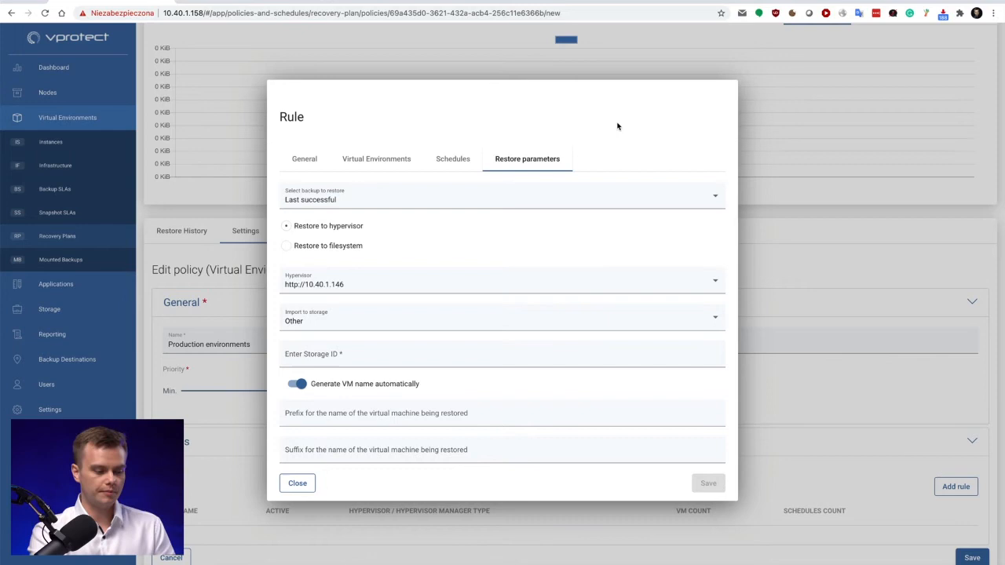
pyautogui.moveTo(578, 246)
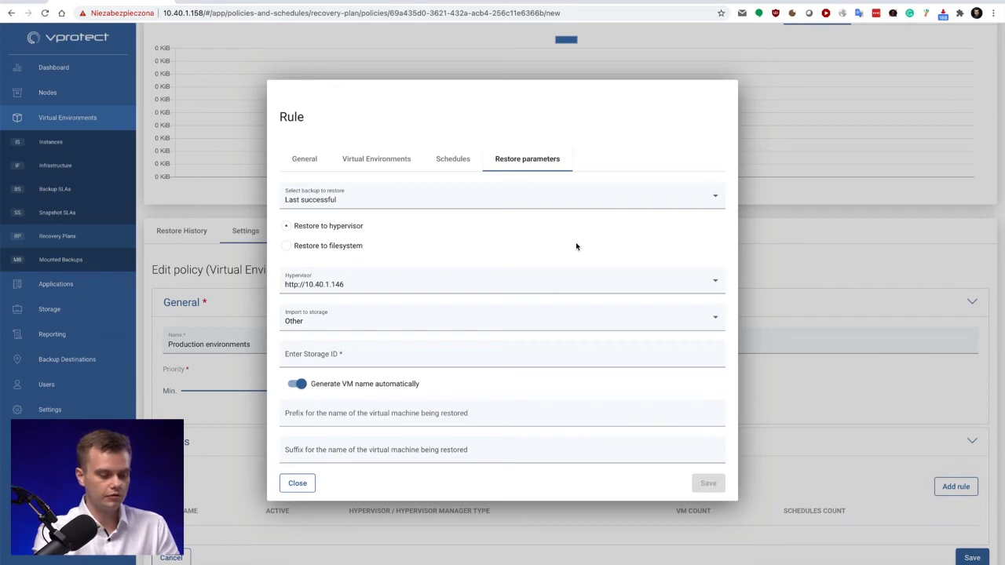
pyautogui.moveTo(298, 484)
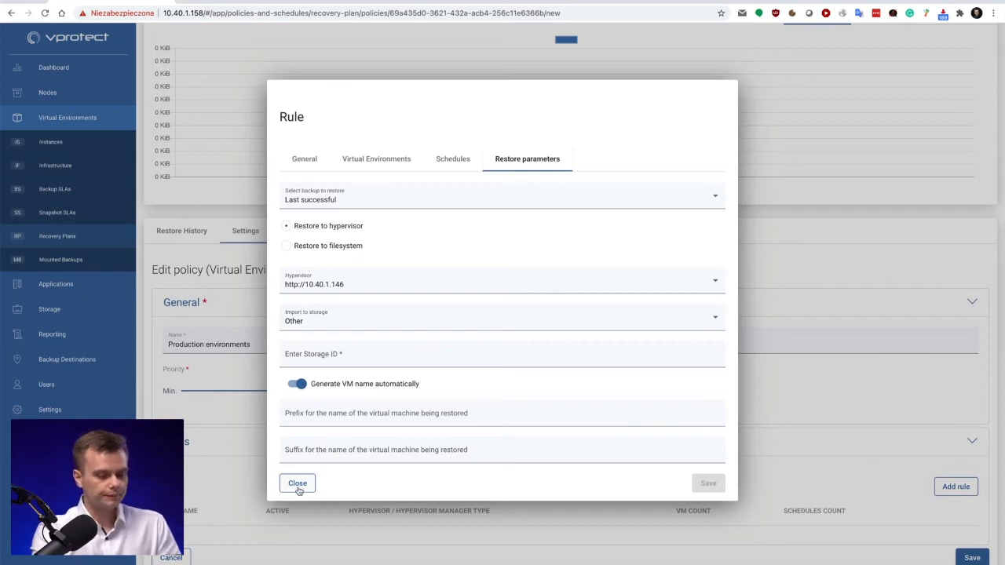
pyautogui.click(297, 483)
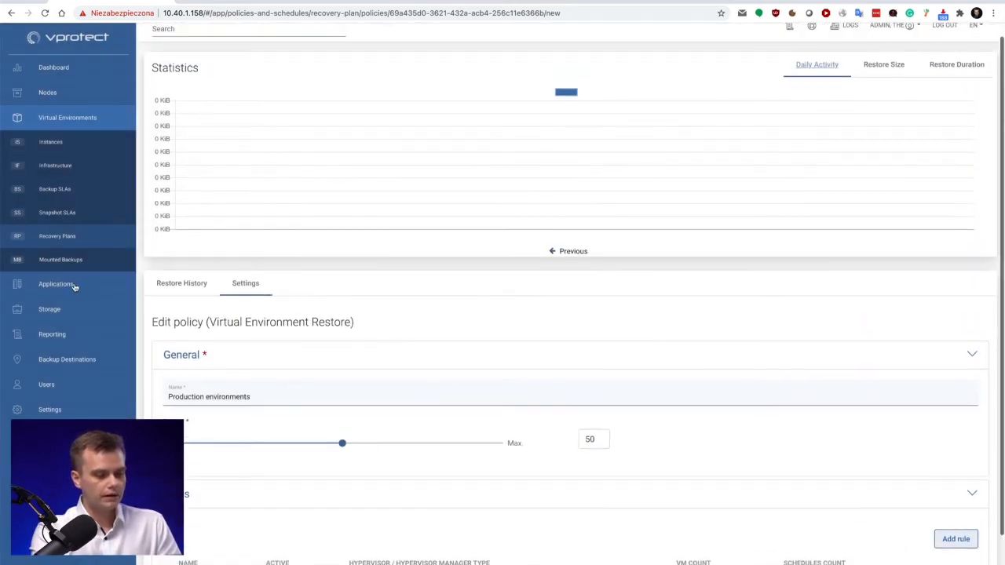
# - View Mounted Backups, the OracleDB-app and vProtect DB instances, then Command Execution Configurations
pyautogui.click(59, 259)
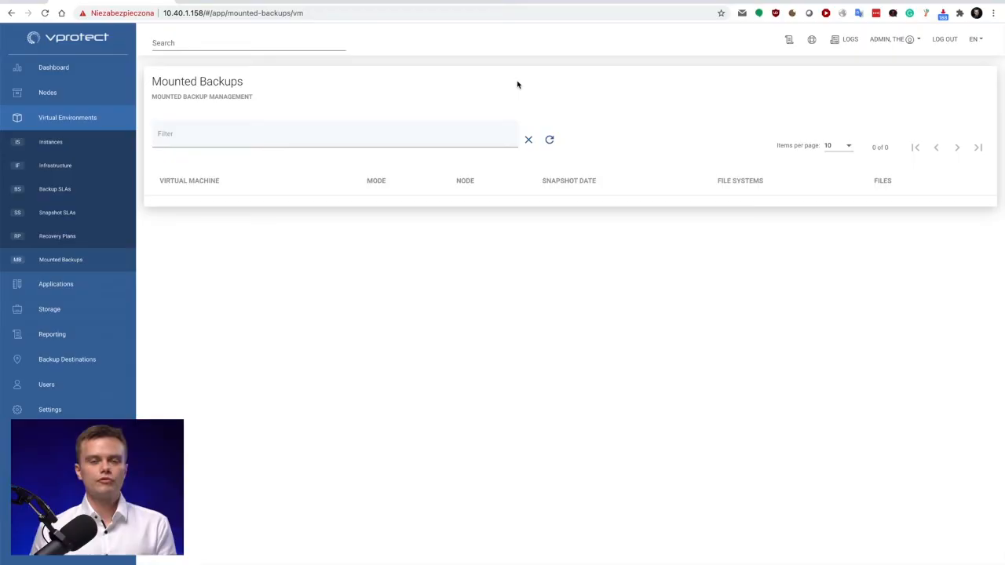
pyautogui.click(57, 283)
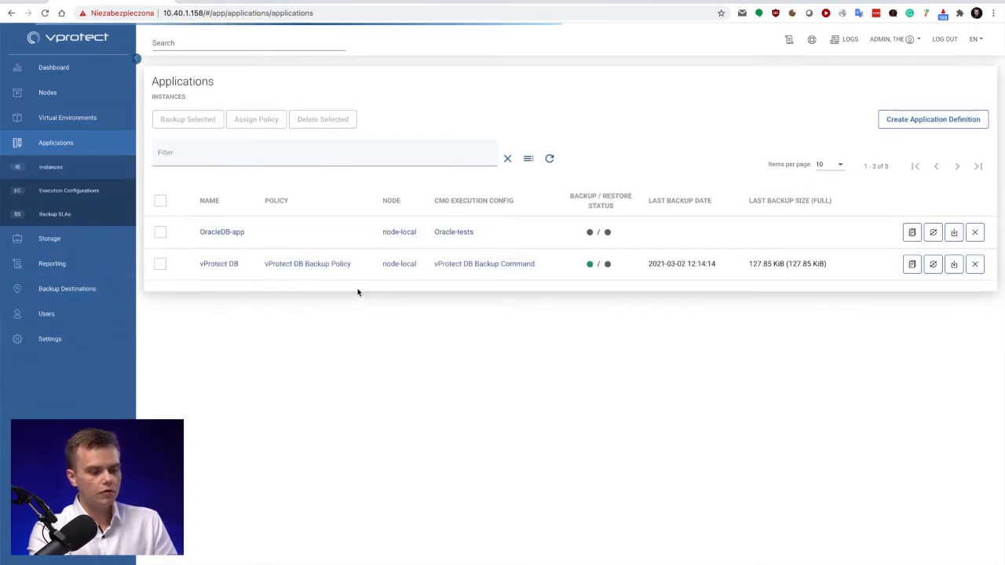
pyautogui.moveTo(575, 77)
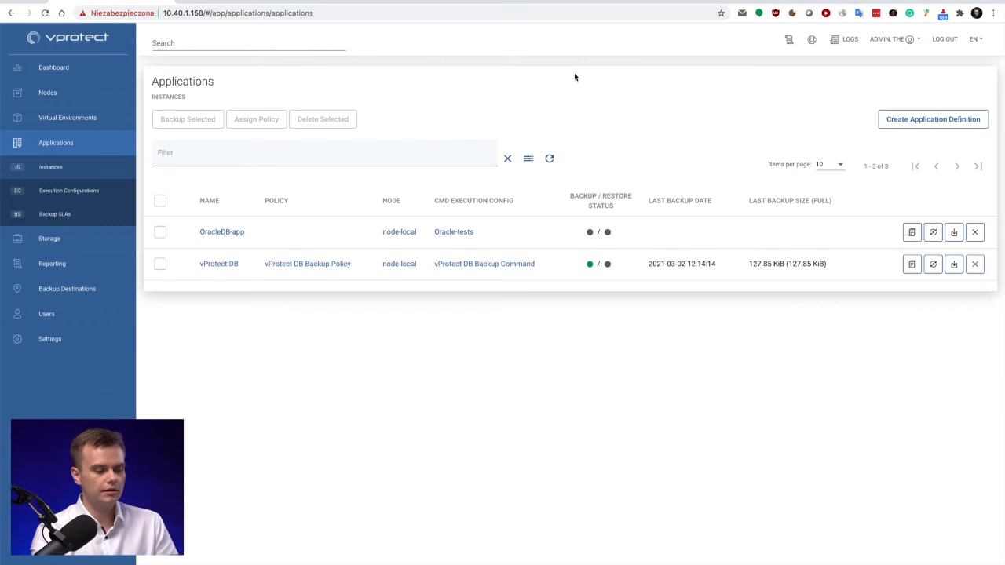
pyautogui.moveTo(771, 182)
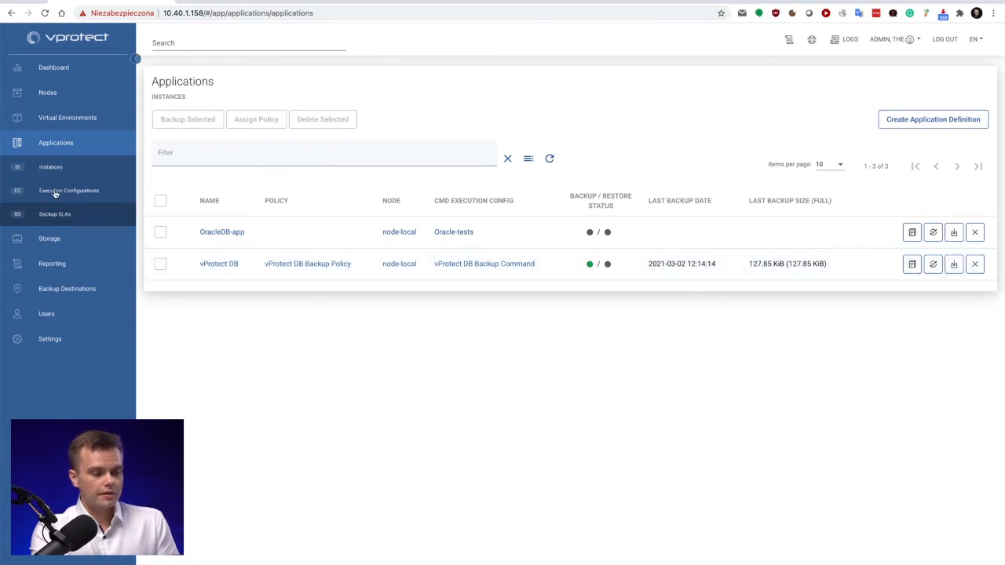
pyautogui.click(69, 190)
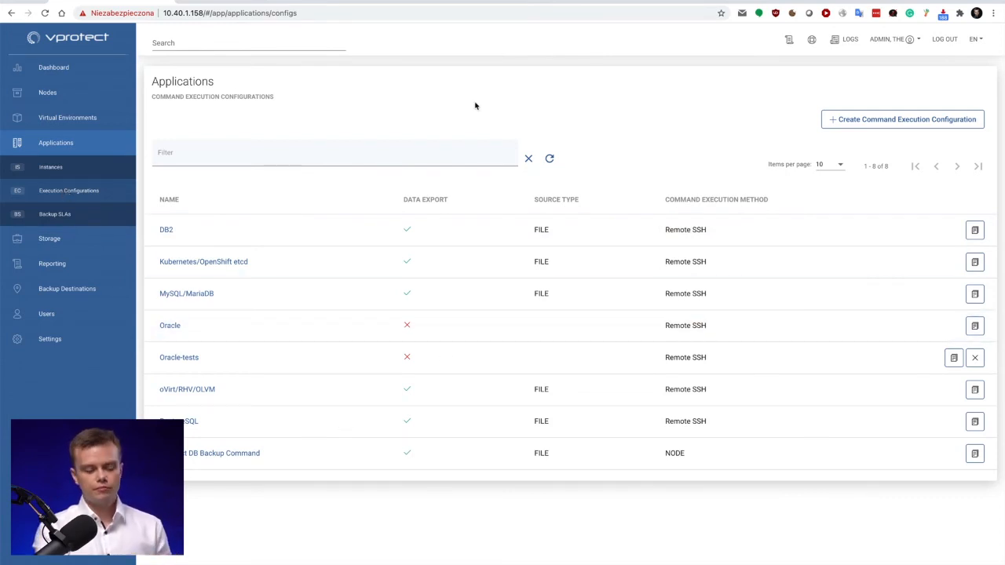
pyautogui.moveTo(532, 366)
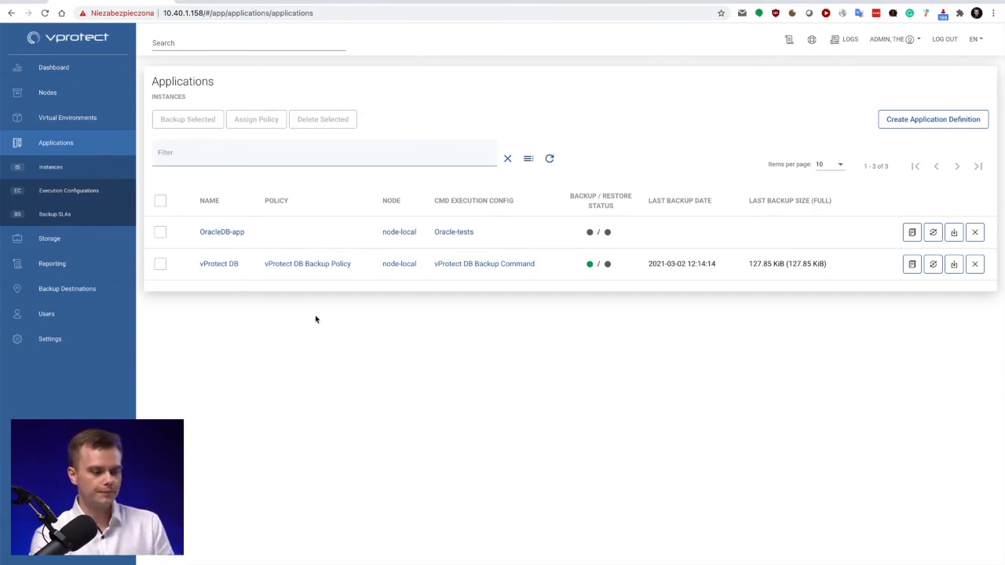
pyautogui.moveTo(71, 239)
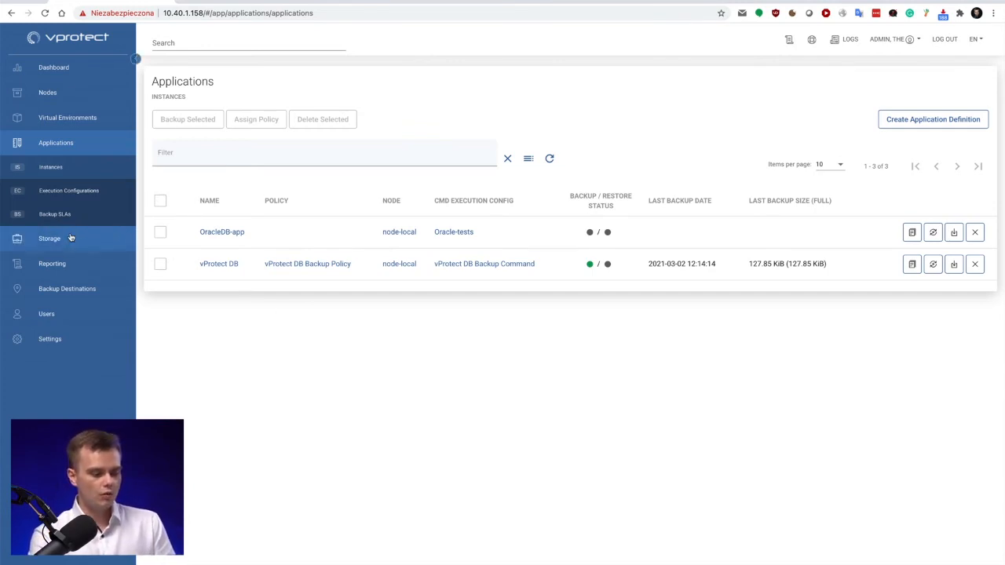
pyautogui.click(48, 238)
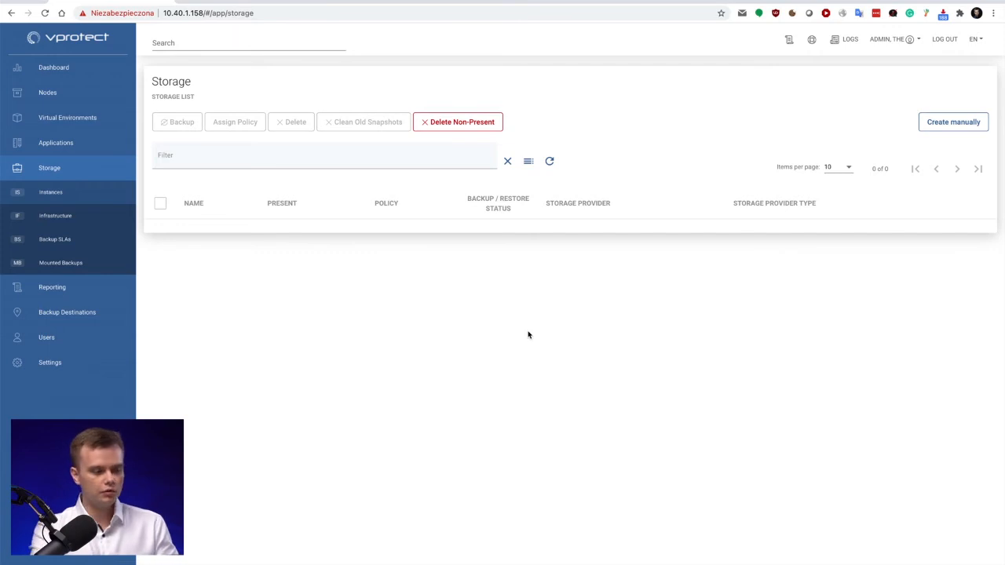
pyautogui.moveTo(55, 215)
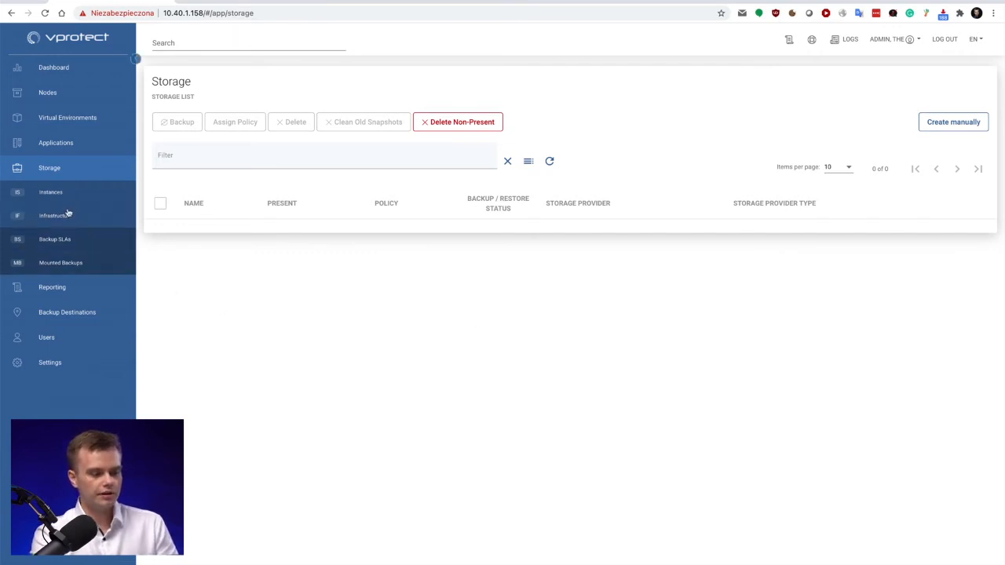
# - Create a File System storage provider named 'Network share' on node local and save it
pyautogui.click(55, 215)
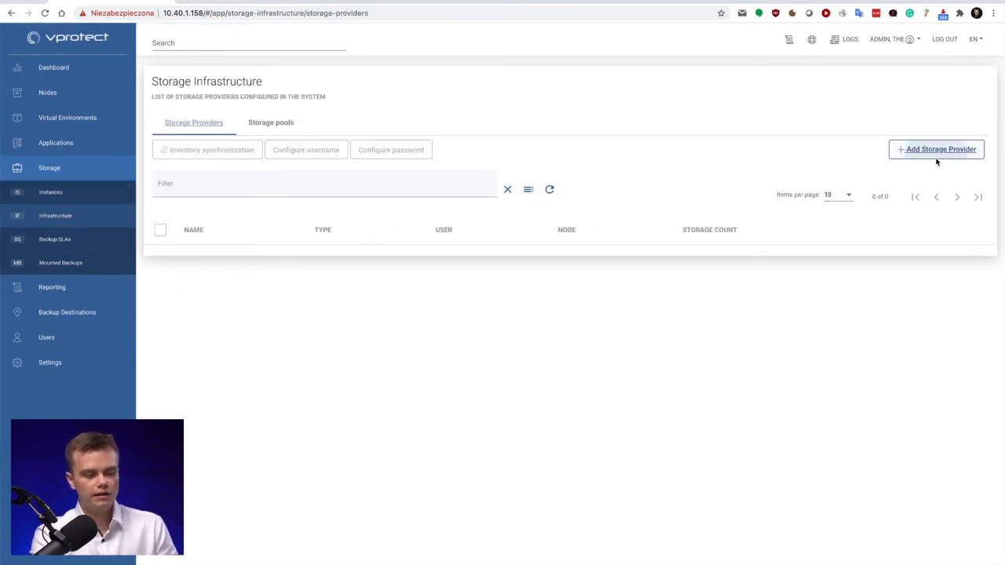
pyautogui.click(936, 149)
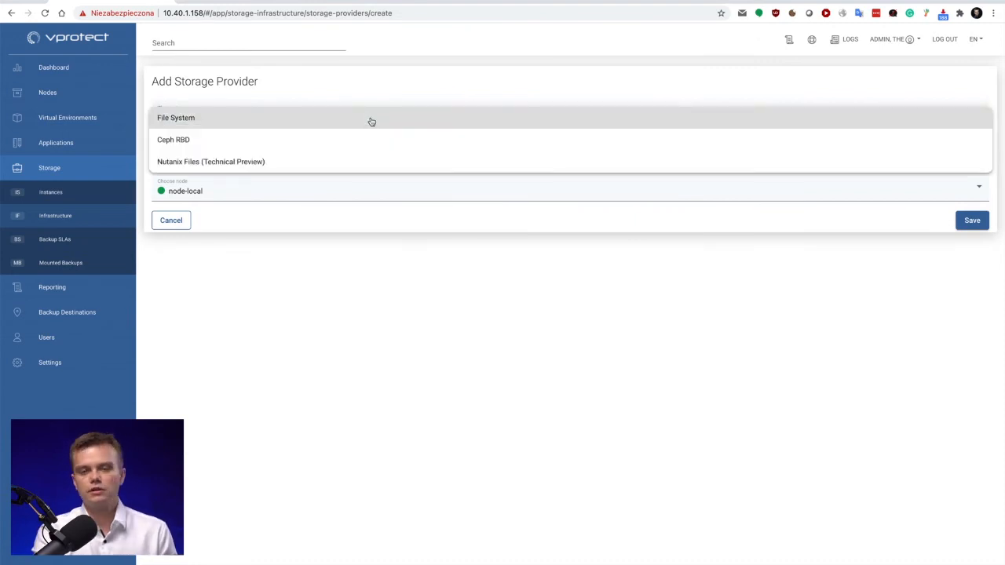
pyautogui.click(176, 116)
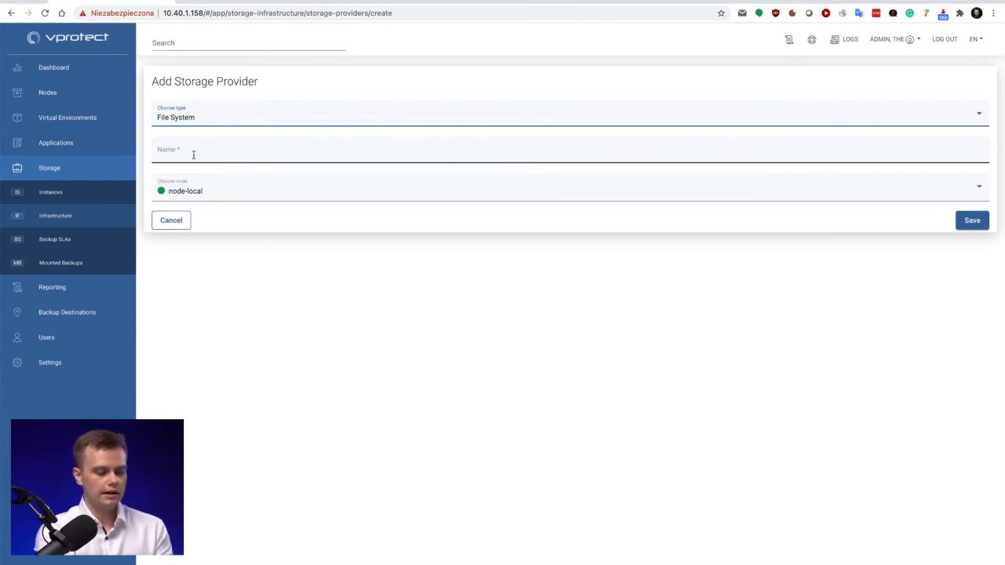
pyautogui.write('Local')
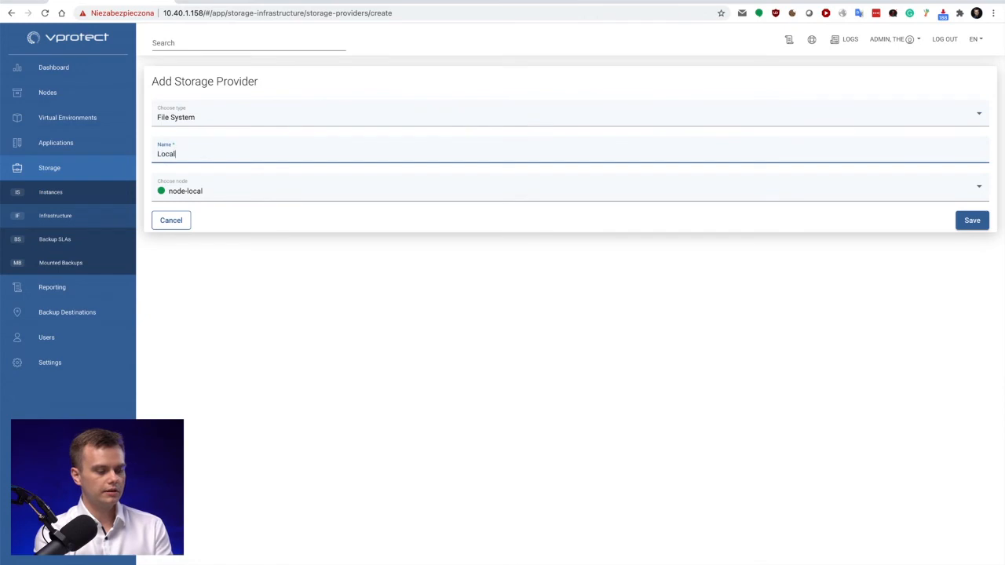
pyautogui.write('Net')
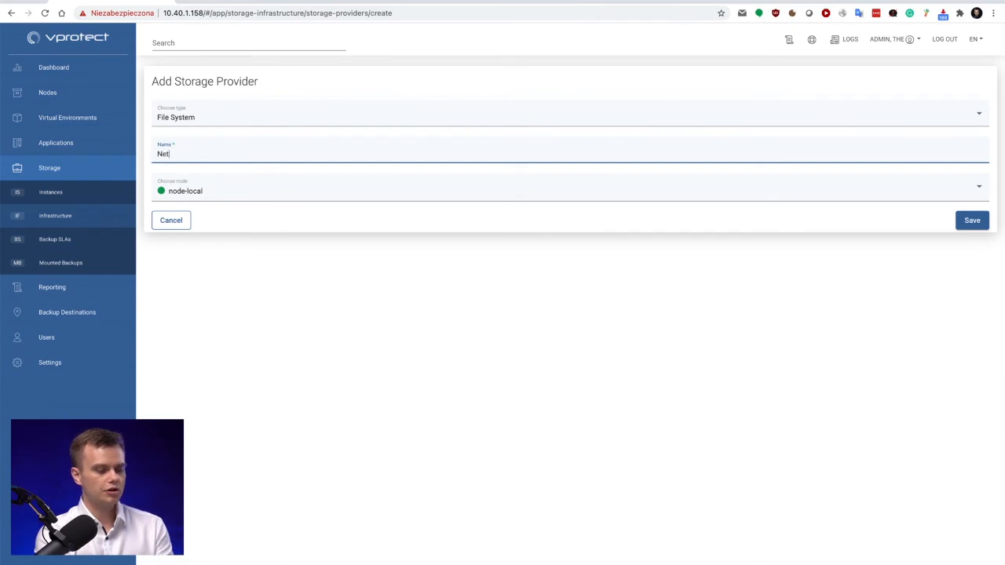
pyautogui.write('work shares')
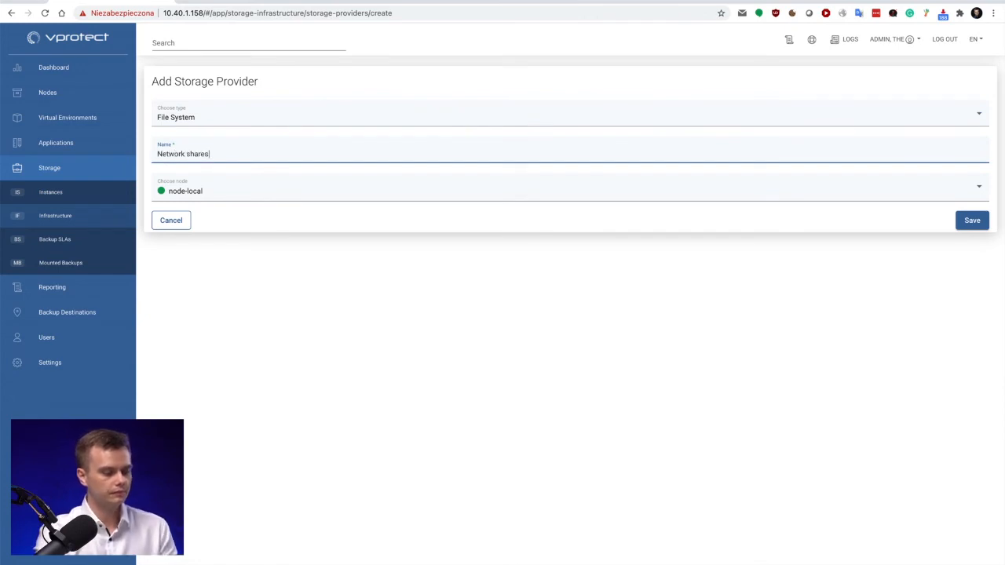
pyautogui.press('Backspace')
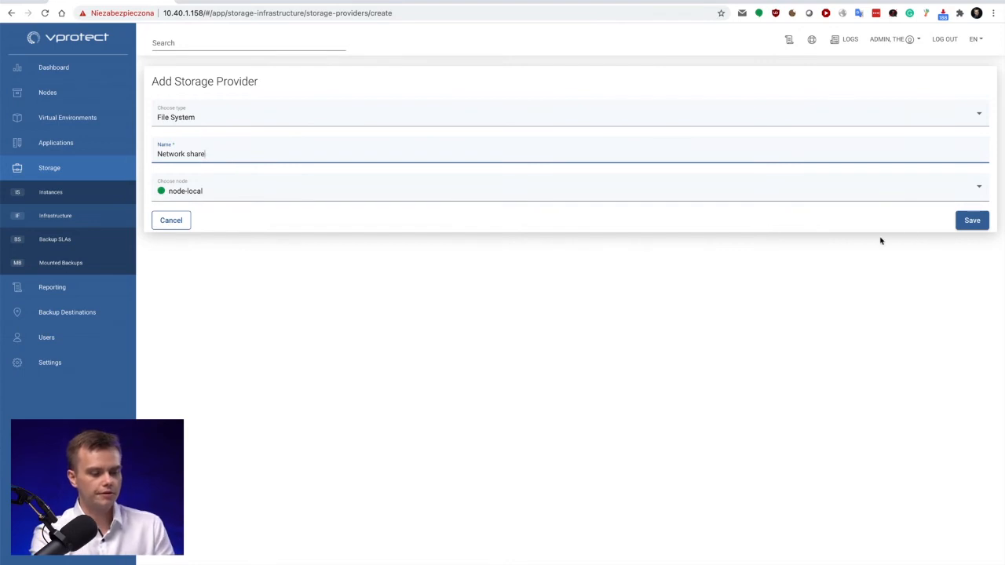
pyautogui.click(972, 220)
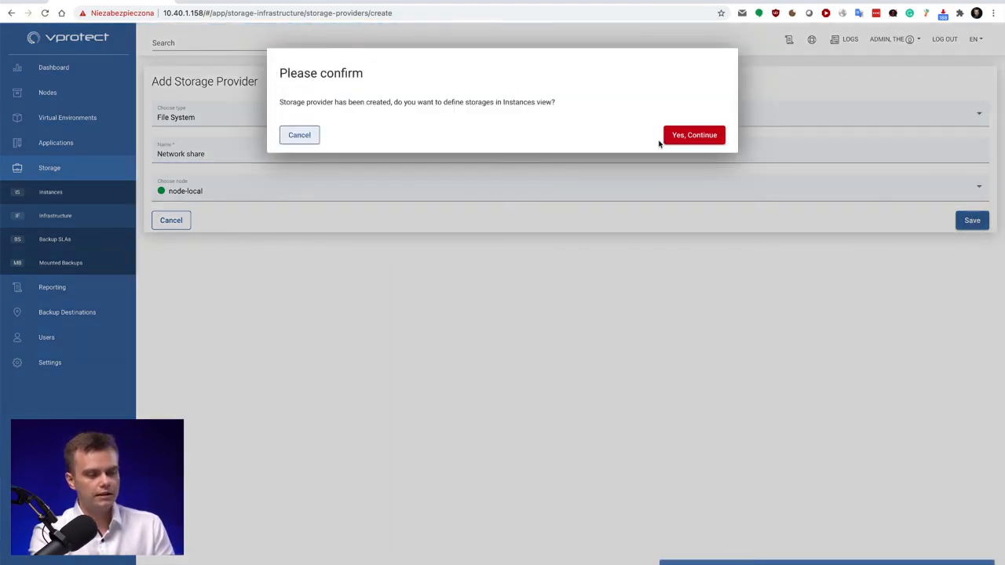
pyautogui.moveTo(484, 121)
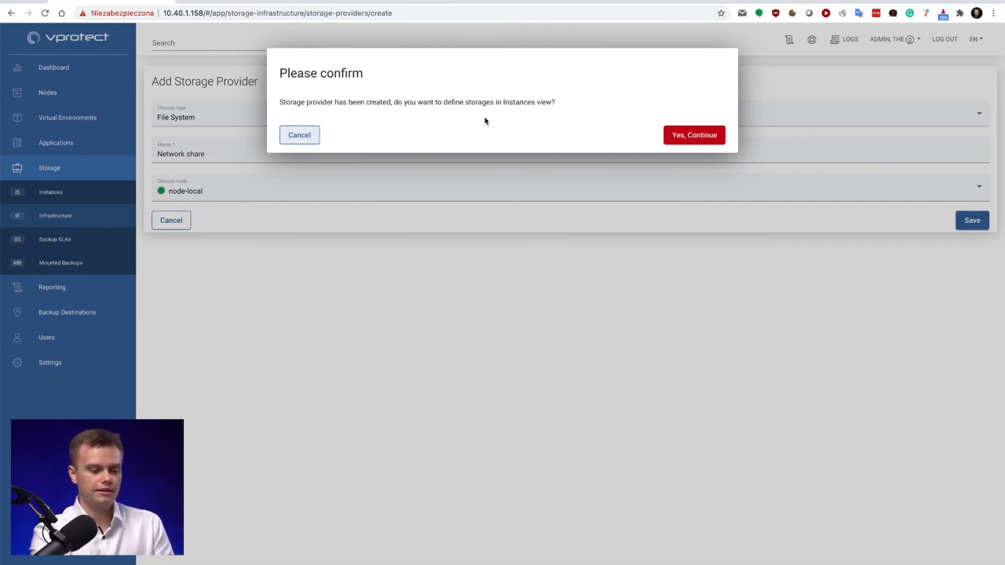
# - Confirm 'Yes, Continue' to define storages for the Network share provider
pyautogui.click(694, 135)
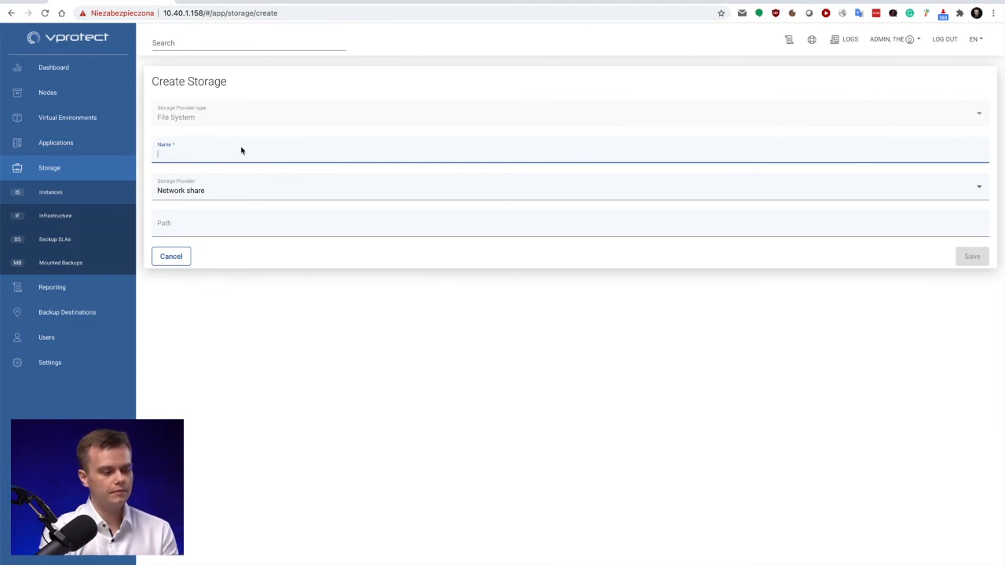
# - Save a storage named 'Share 1' with path /mnt/share1 under Network share
pyautogui.write('/mnt/')
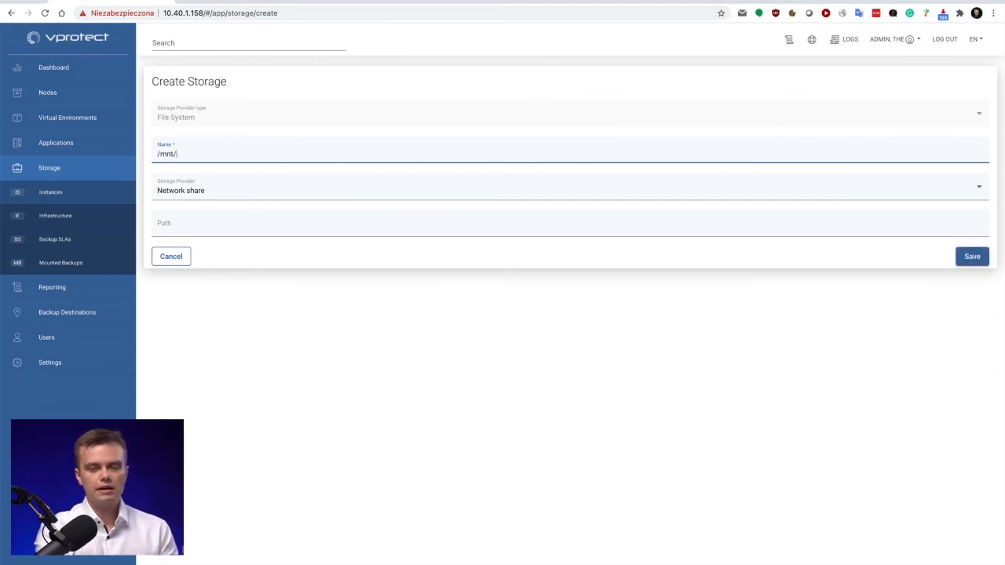
pyautogui.press('Backspace')
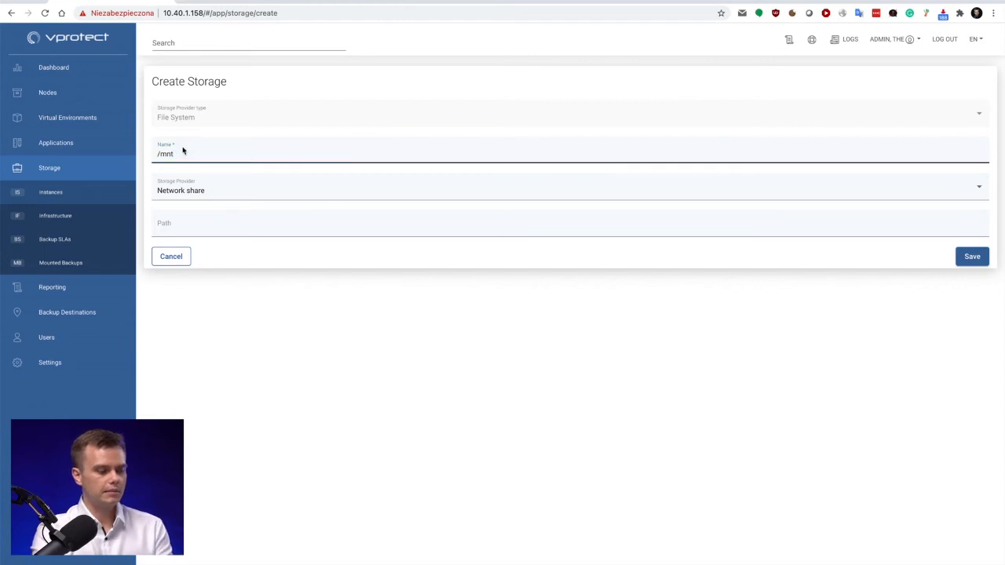
pyautogui.write('Share')
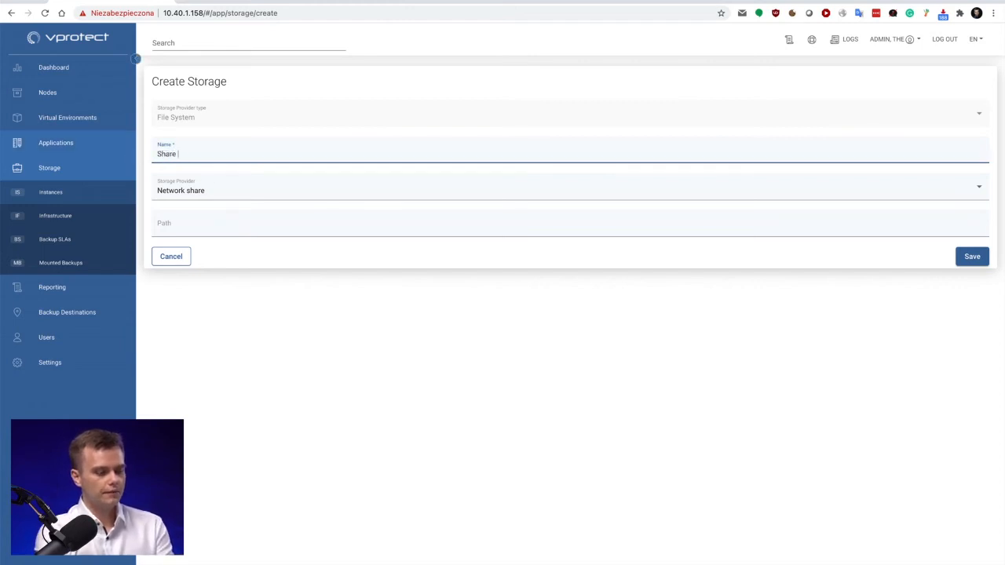
pyautogui.write('/')
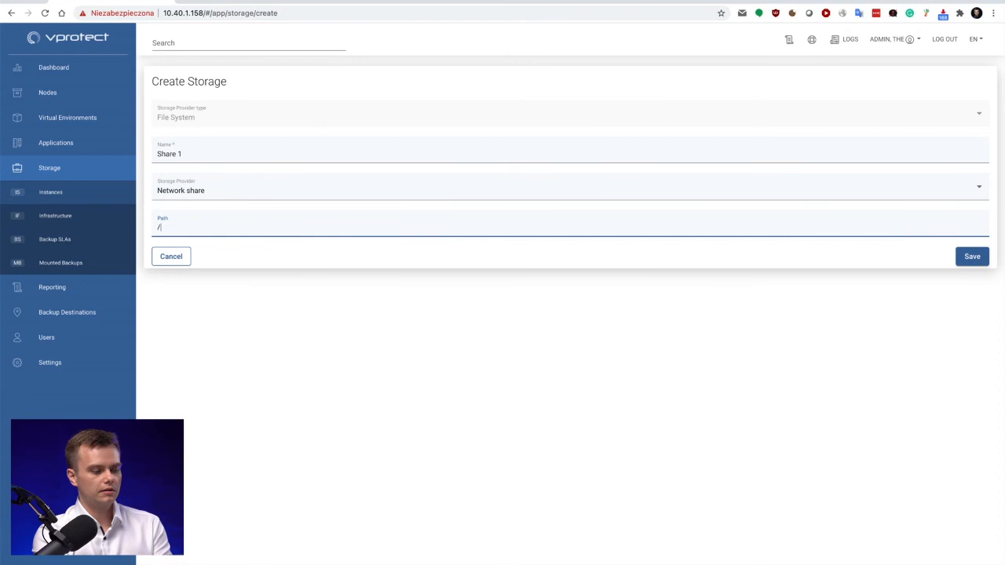
pyautogui.write('mnt/share1')
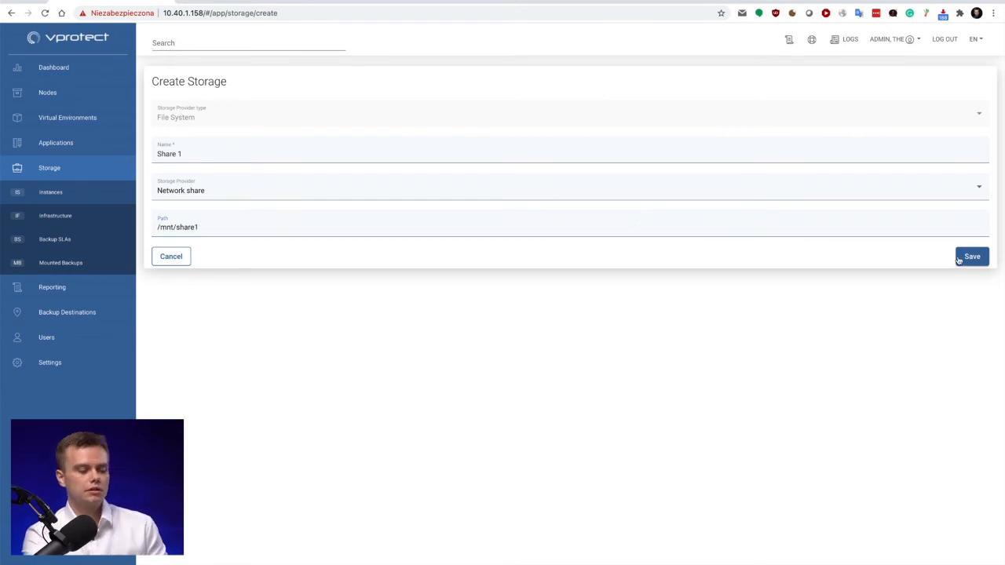
pyautogui.click(972, 256)
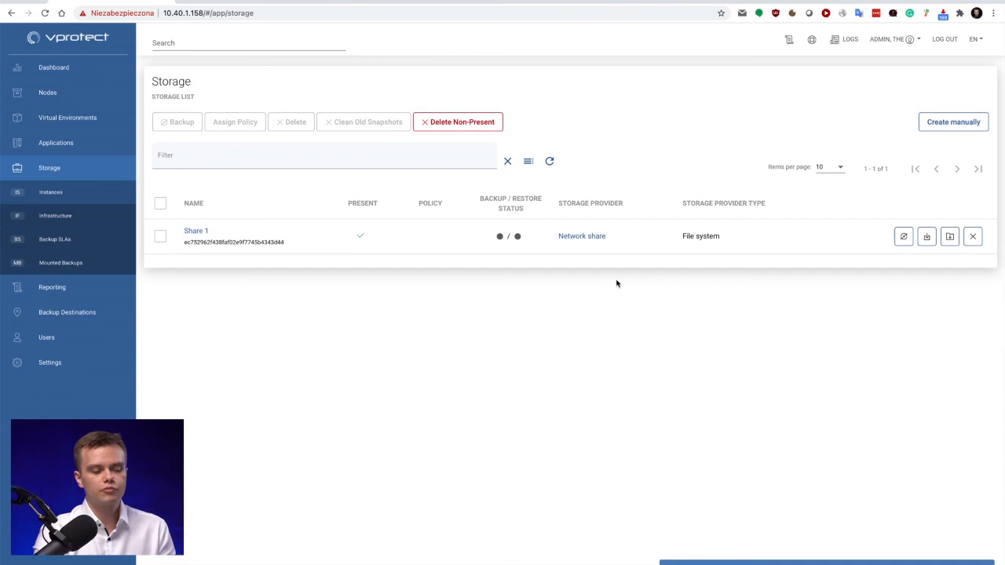
pyautogui.moveTo(503, 295)
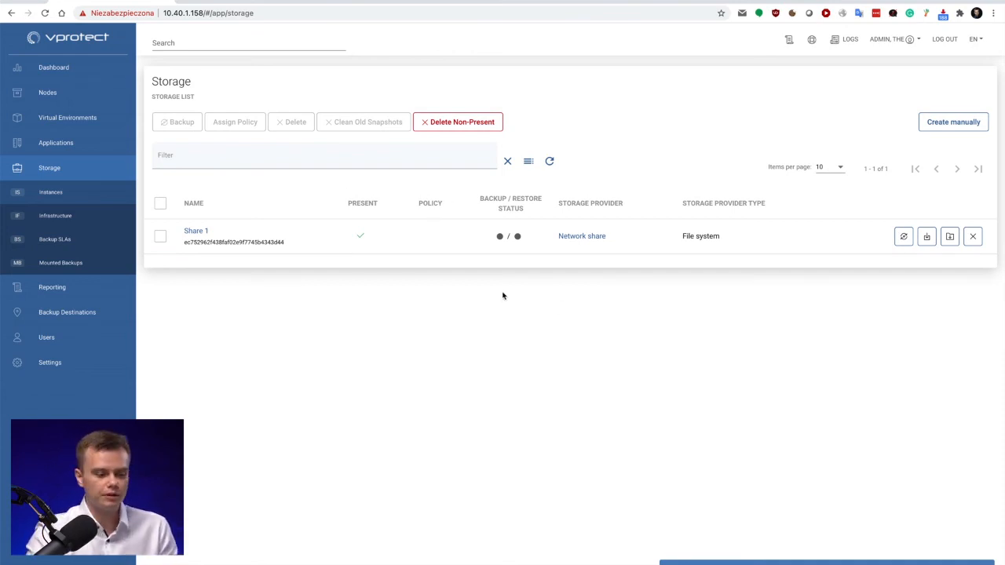
pyautogui.moveTo(550, 371)
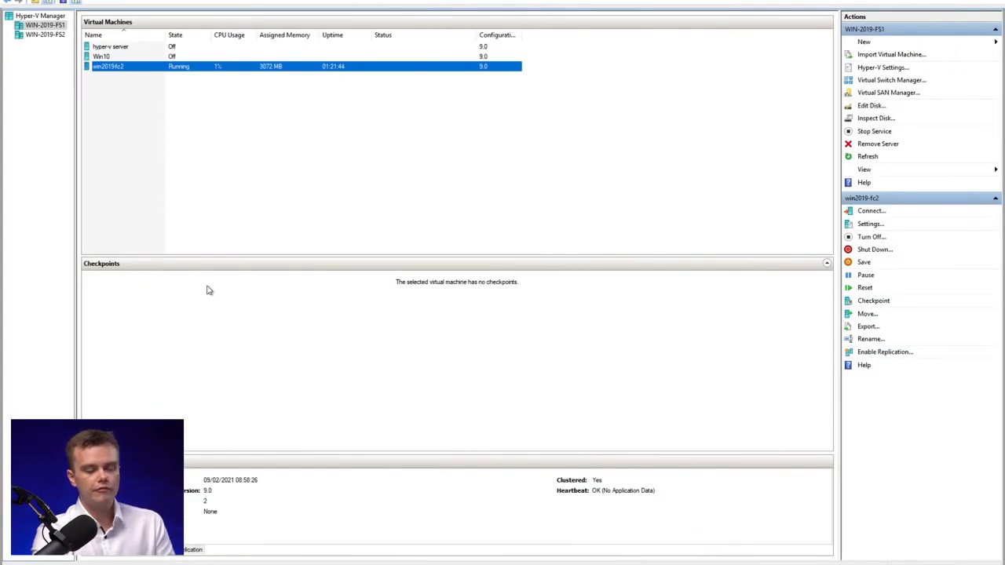
pyautogui.moveTo(195, 104)
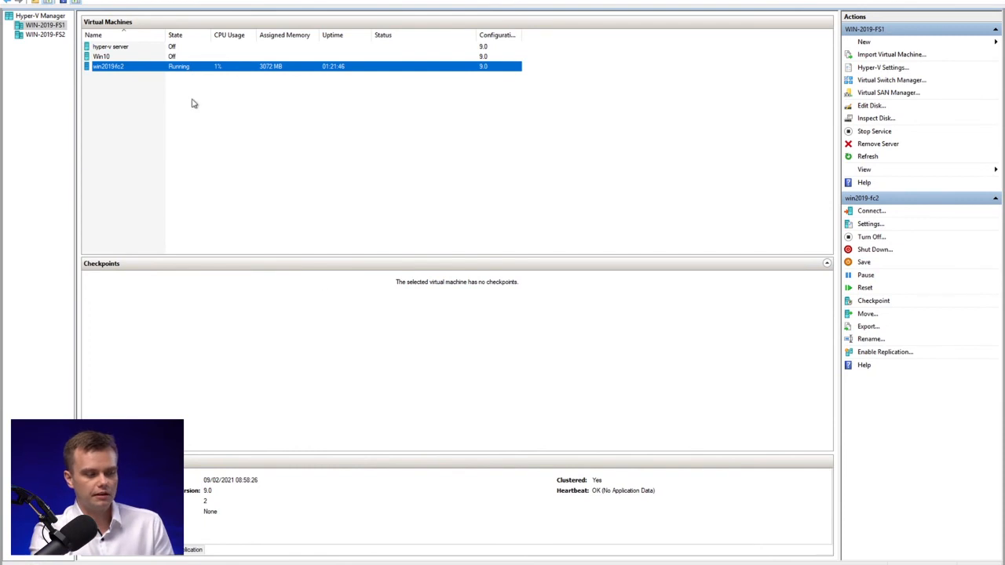
pyautogui.moveTo(448, 214)
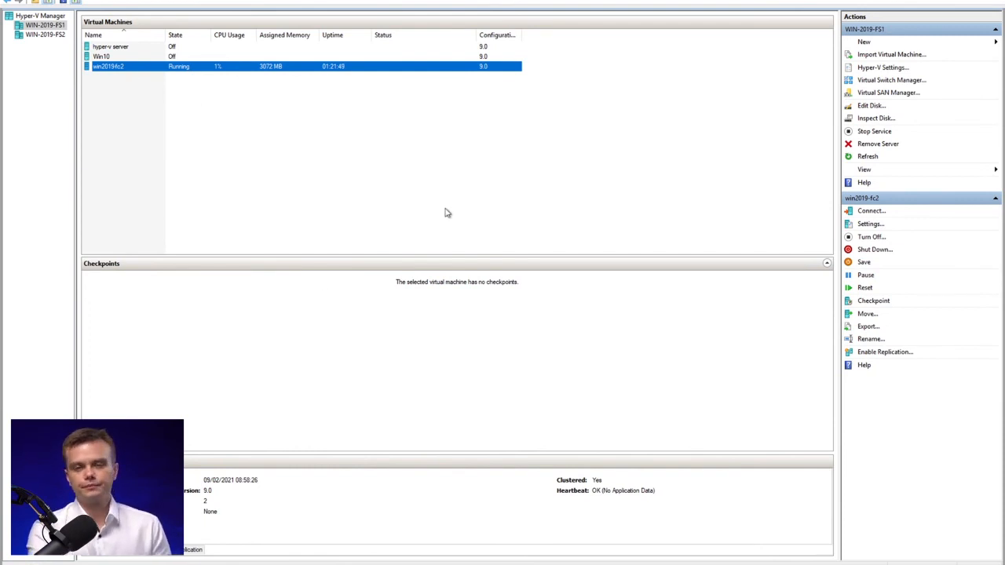
pyautogui.moveTo(462, 295)
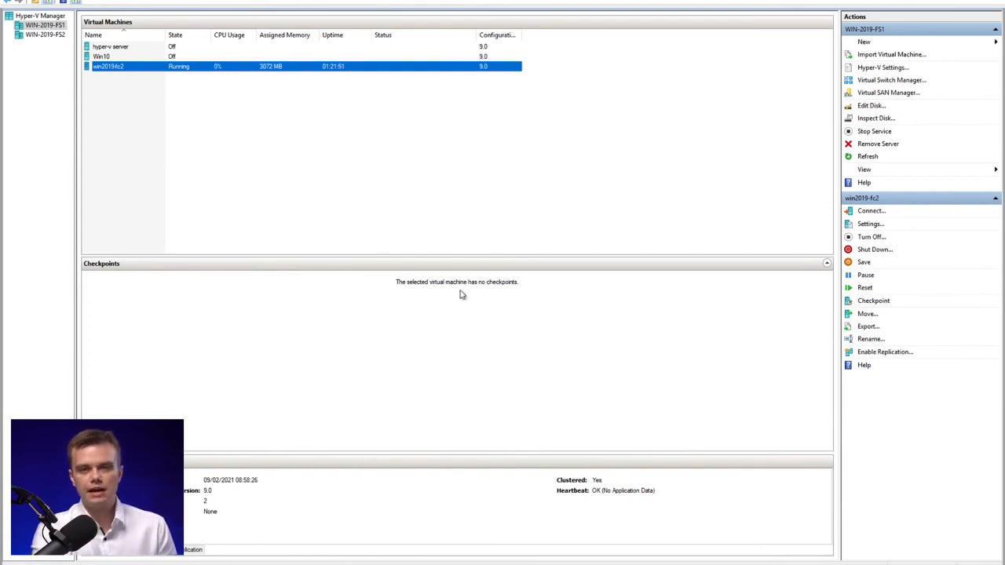
pyautogui.moveTo(531, 222)
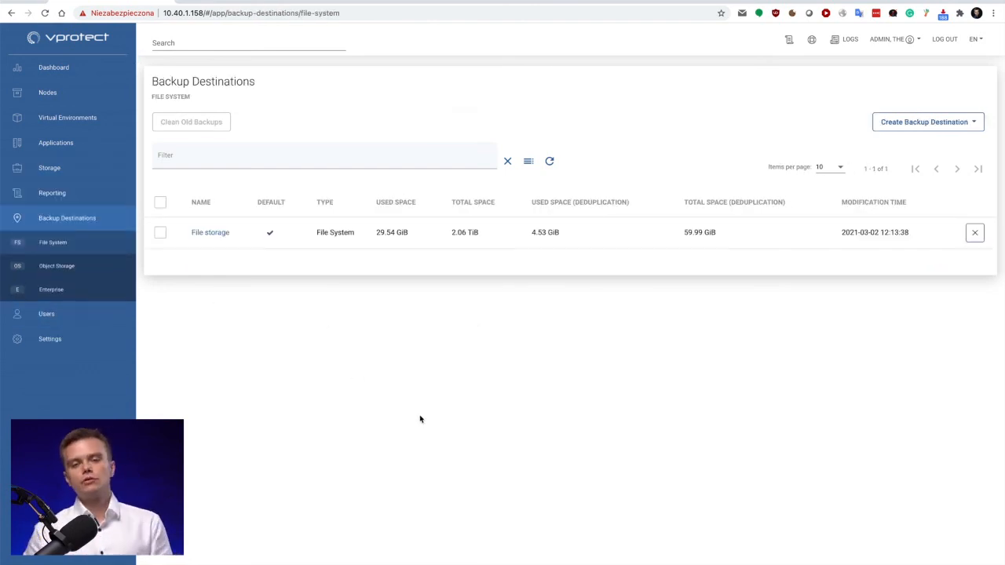
# - Review the empty Enterprise backup destinations list, then view Object Storage destinations
pyautogui.click(50, 289)
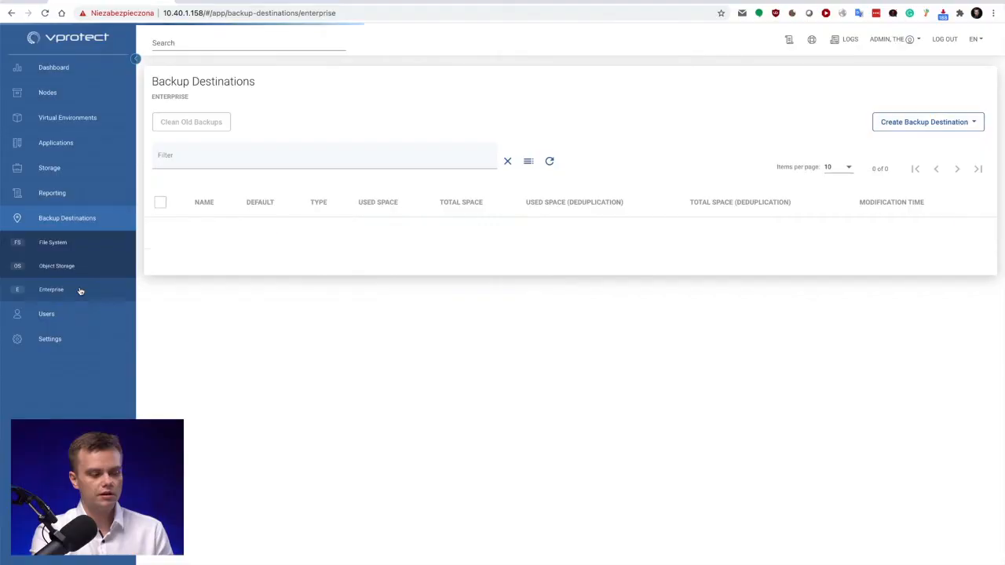
pyautogui.click(926, 122)
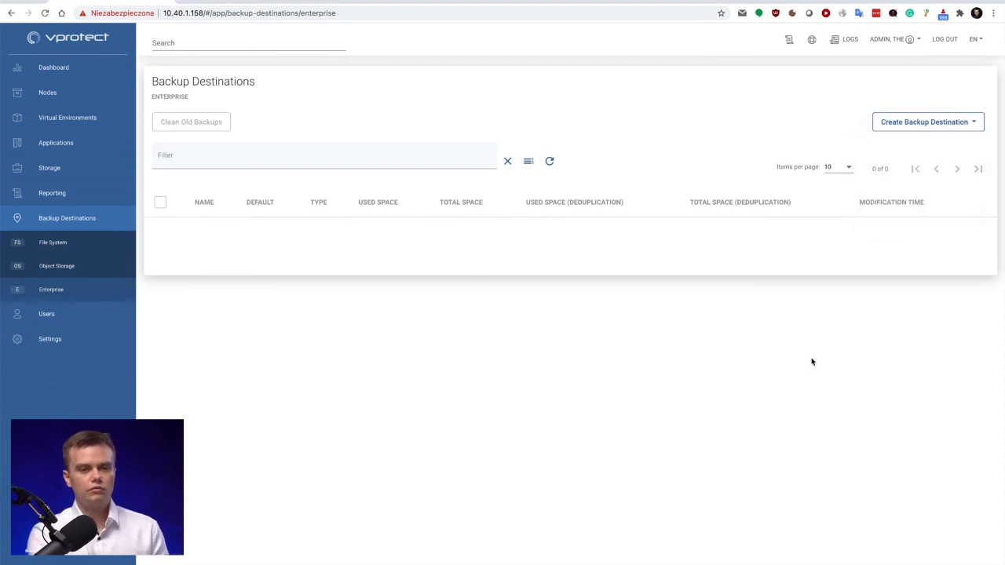
pyautogui.moveTo(603, 349)
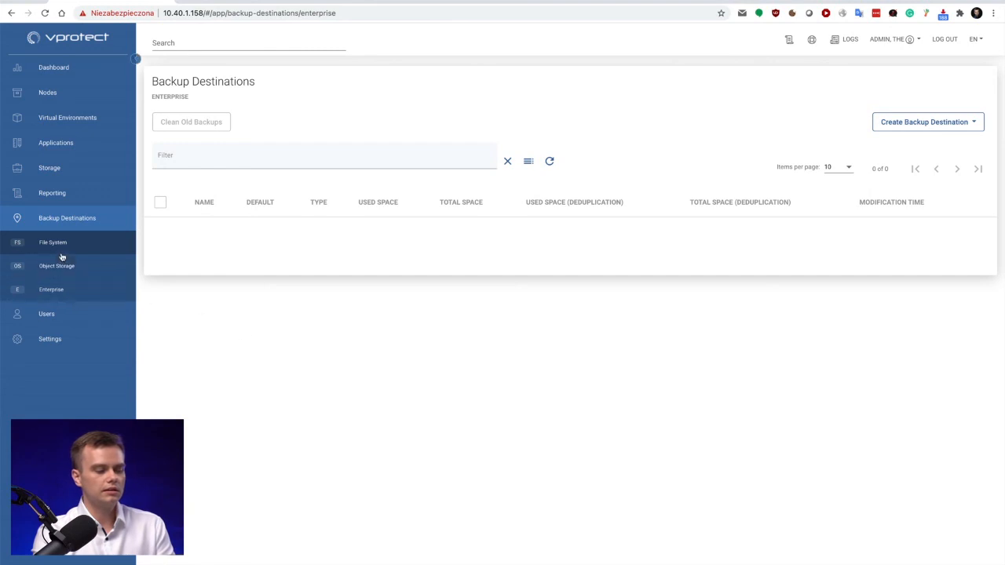
pyautogui.click(57, 266)
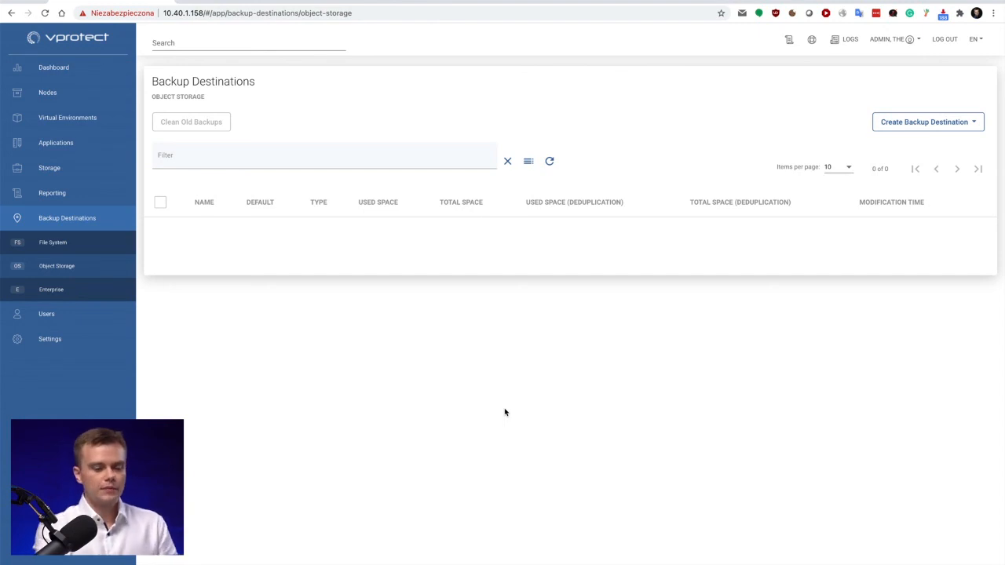
# - View the Object Storage destination types (Amazon S3, Google Cloud, Azure, Swift), then return to File System destinations
pyautogui.click(926, 123)
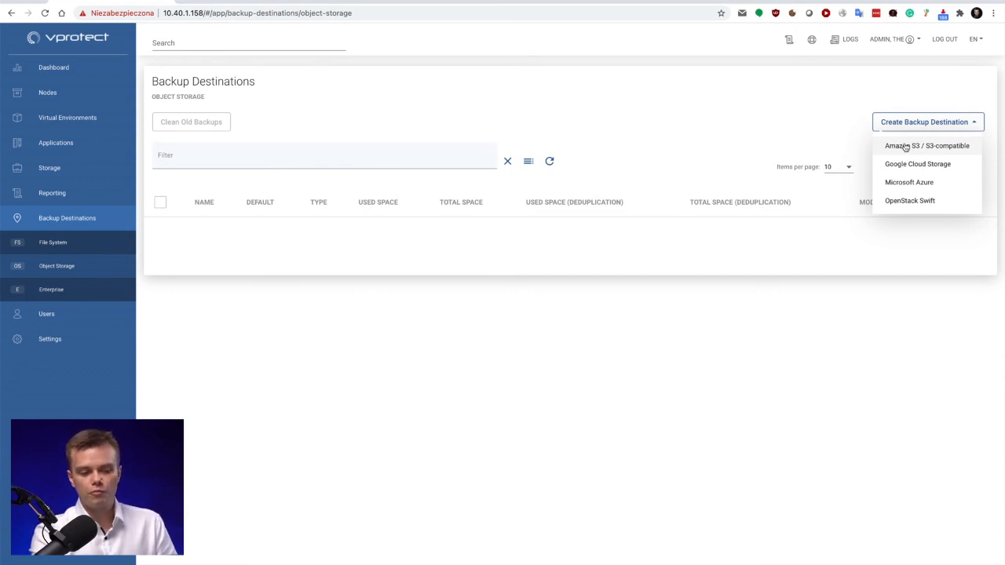
pyautogui.click(232, 253)
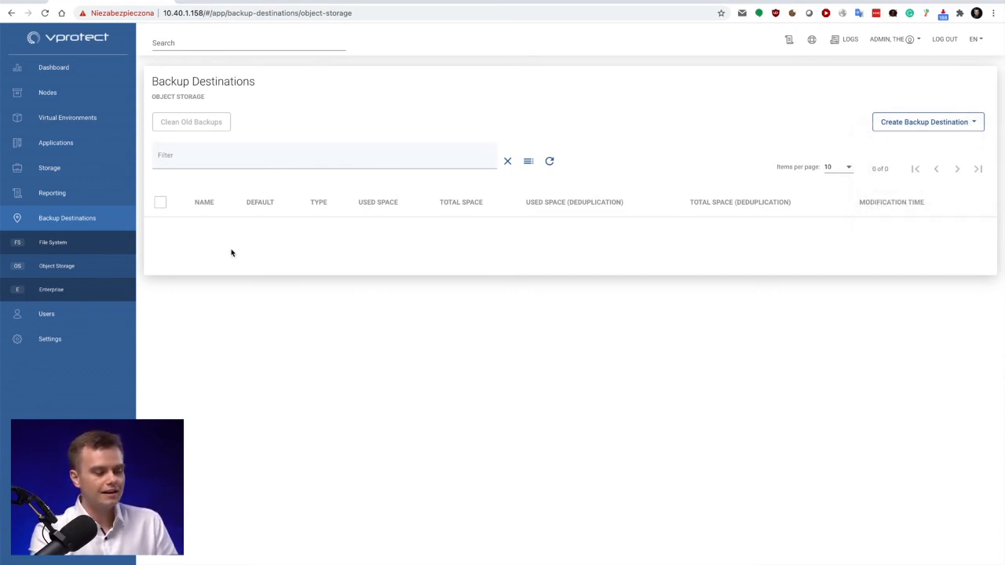
pyautogui.click(53, 242)
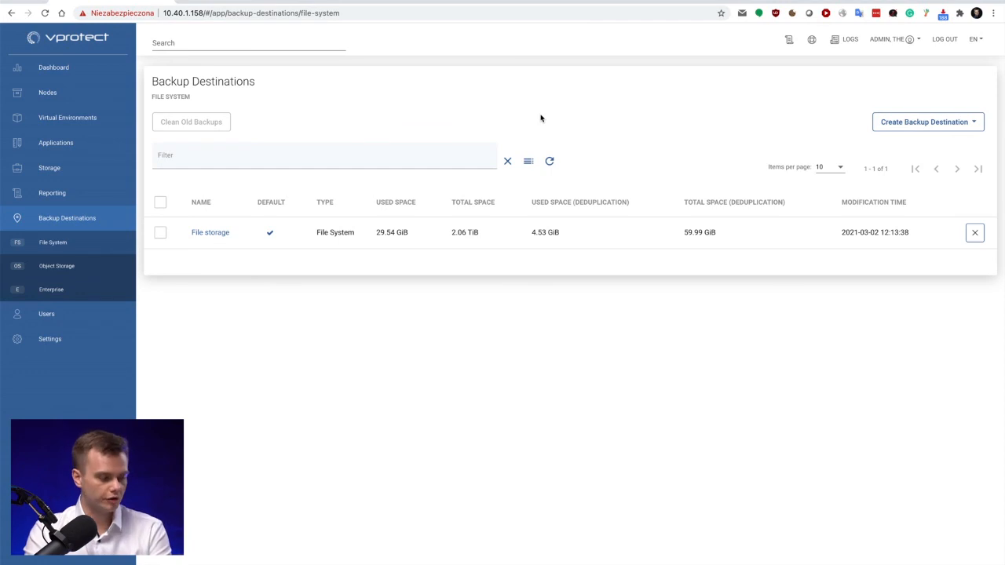
pyautogui.moveTo(147, 186)
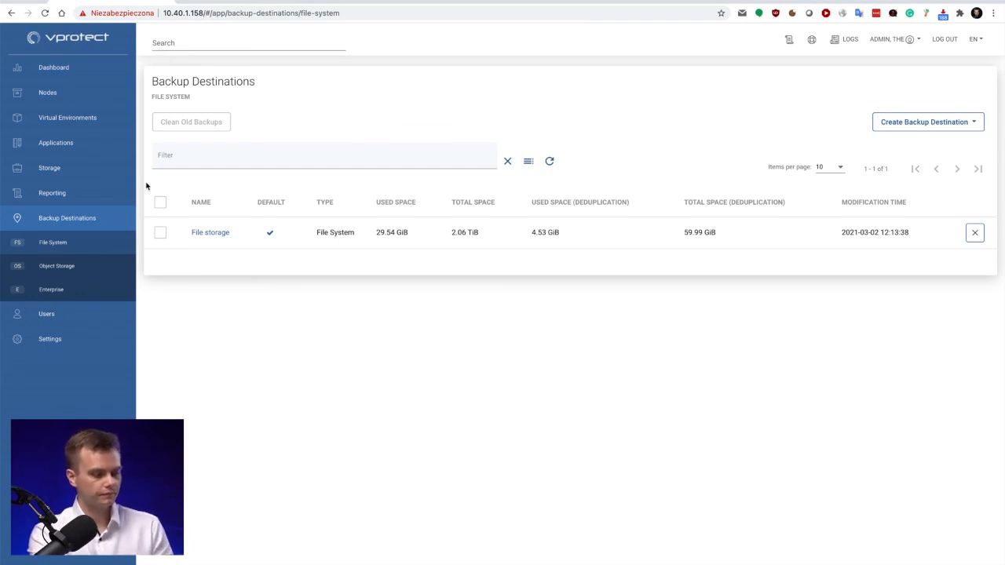